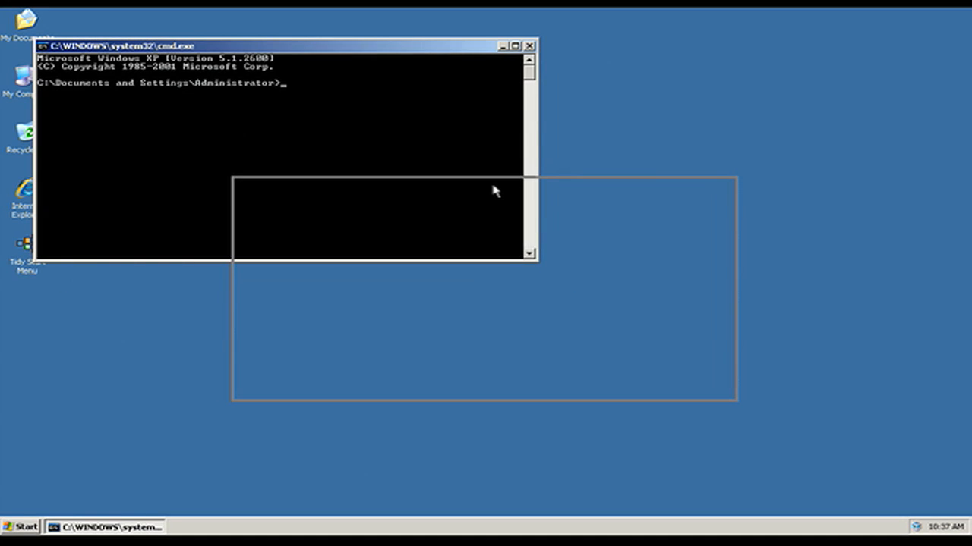
- Move the Command Prompt window to the desktop centre and give it focus
drag(285, 46, 486, 185)
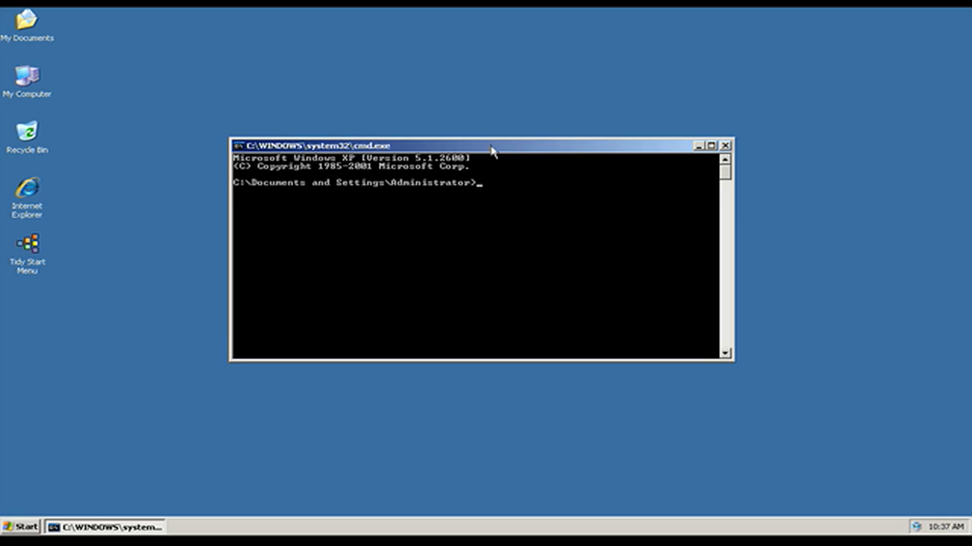
click(708, 145)
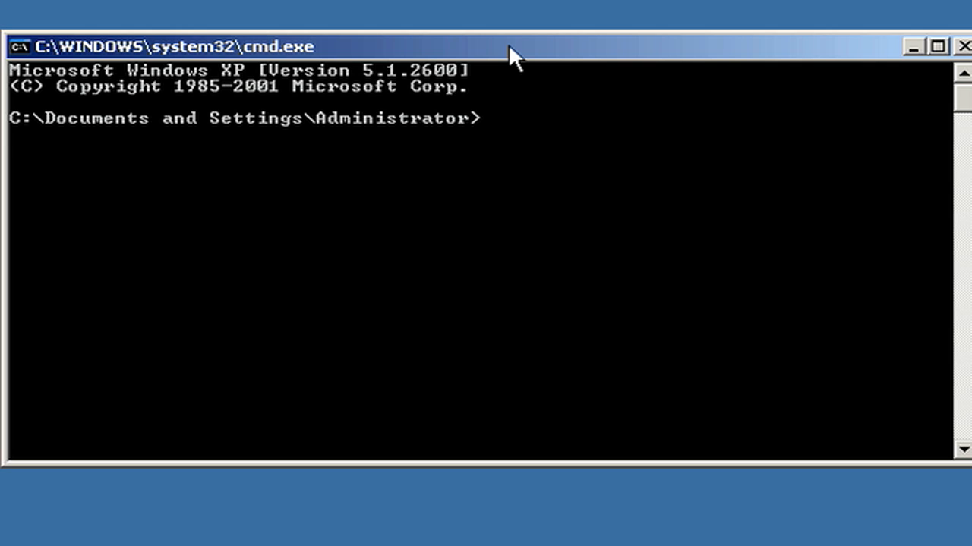
mouse_move(417, 122)
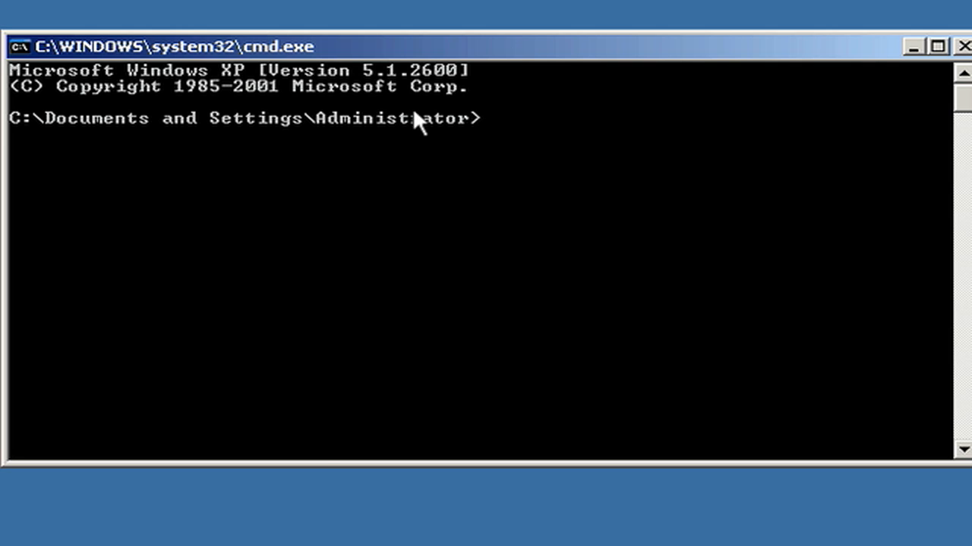
mouse_move(415, 124)
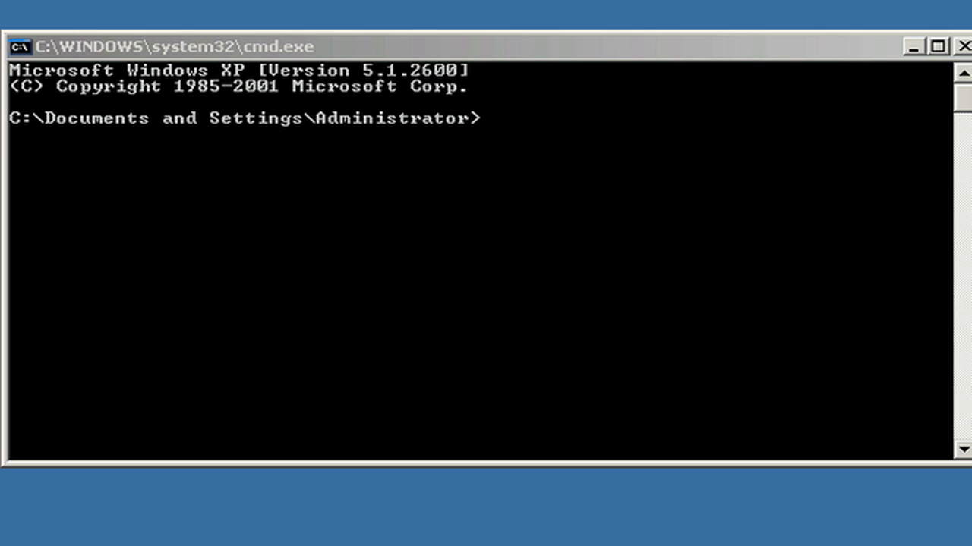
mouse_move(352, 525)
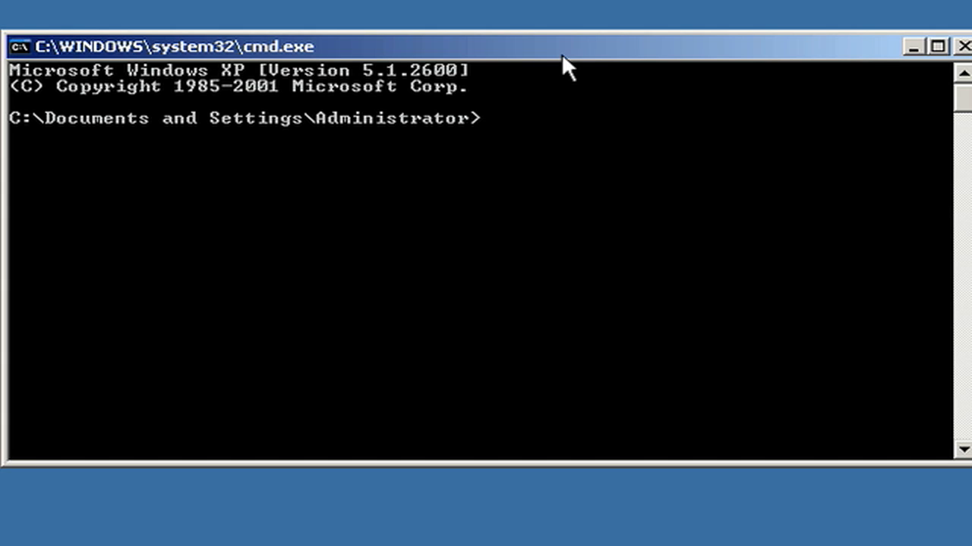
mouse_move(134, 76)
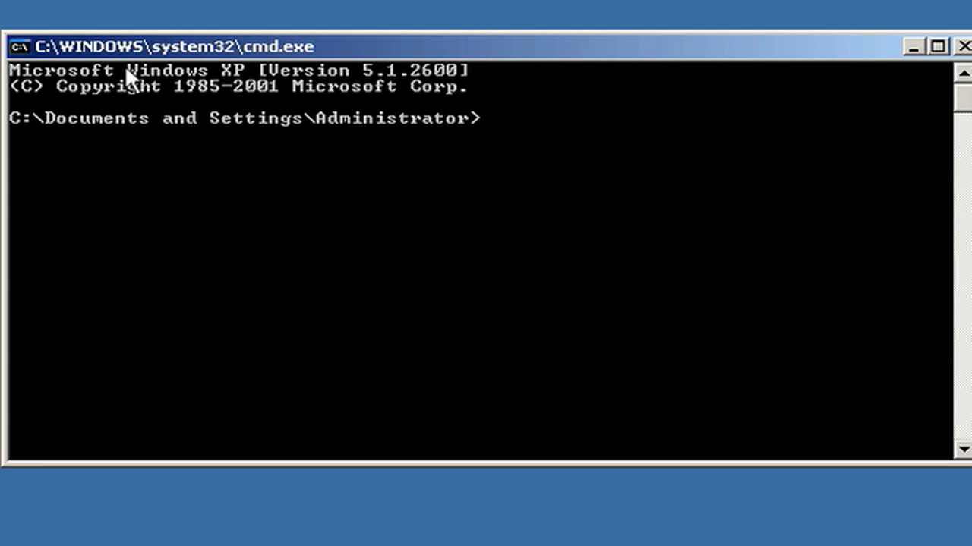
mouse_move(576, 64)
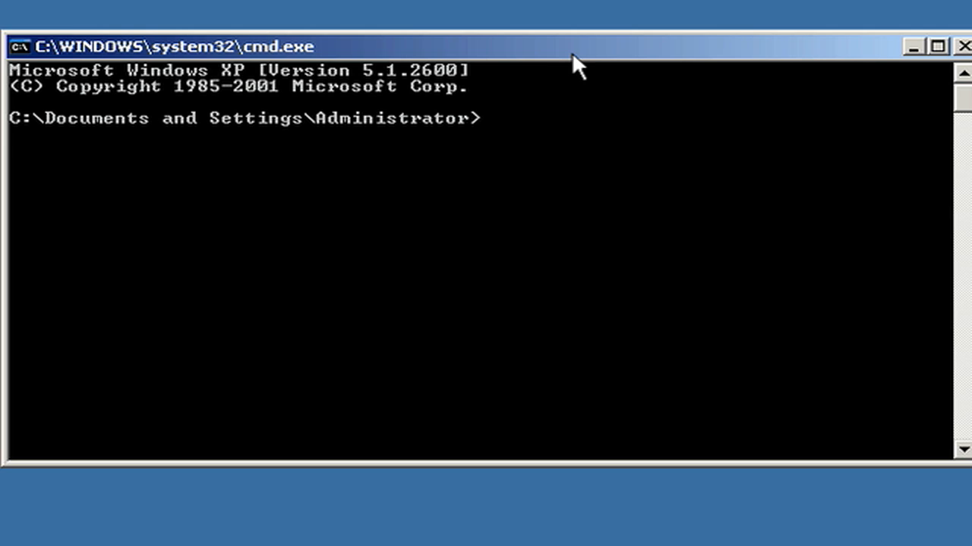
mouse_move(552, 70)
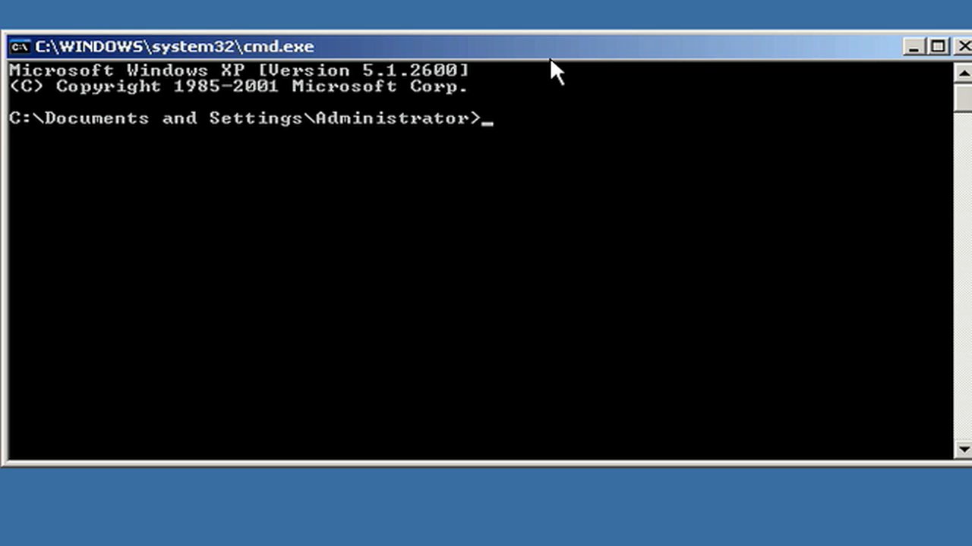
- Run cd.. to move up from Administrator to C:\Documents and Settings, then begin the next cd
text(c)
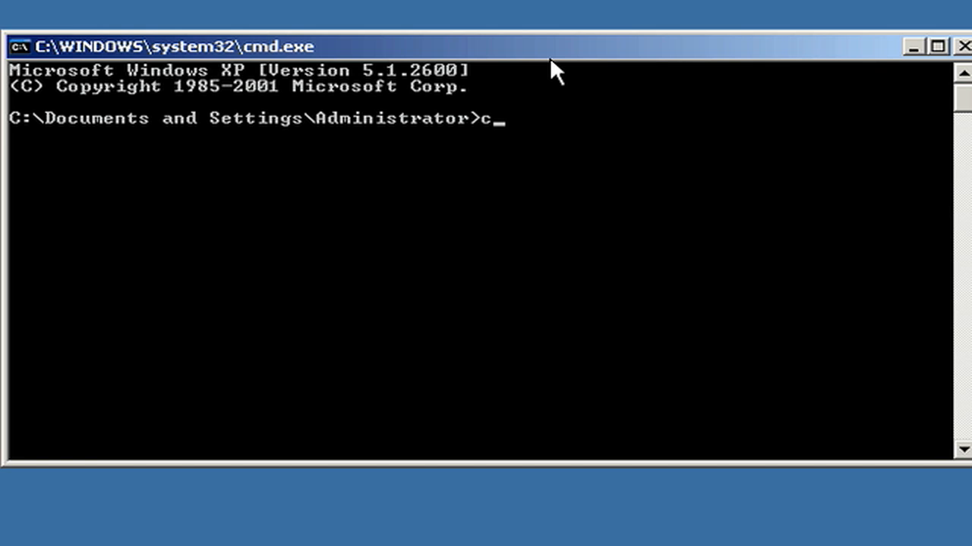
text(d)
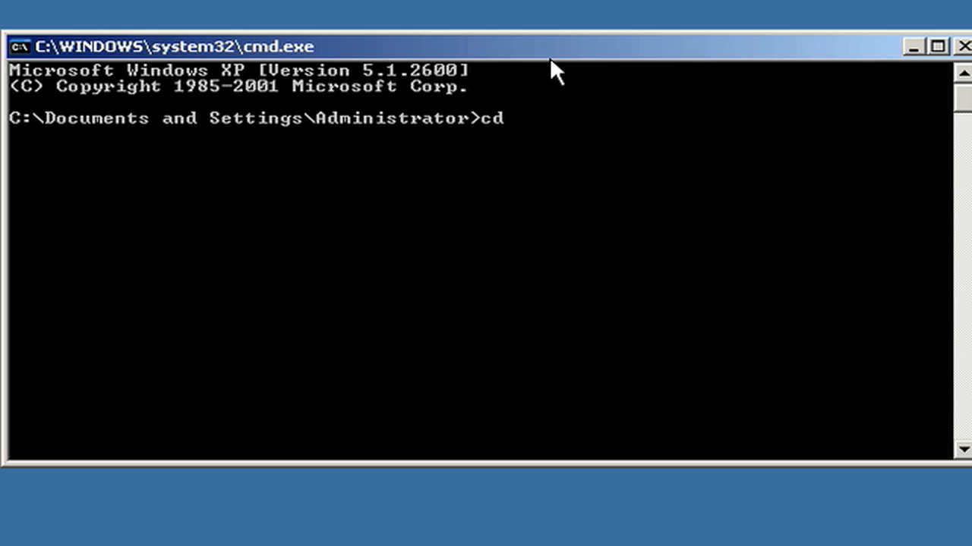
text(.)
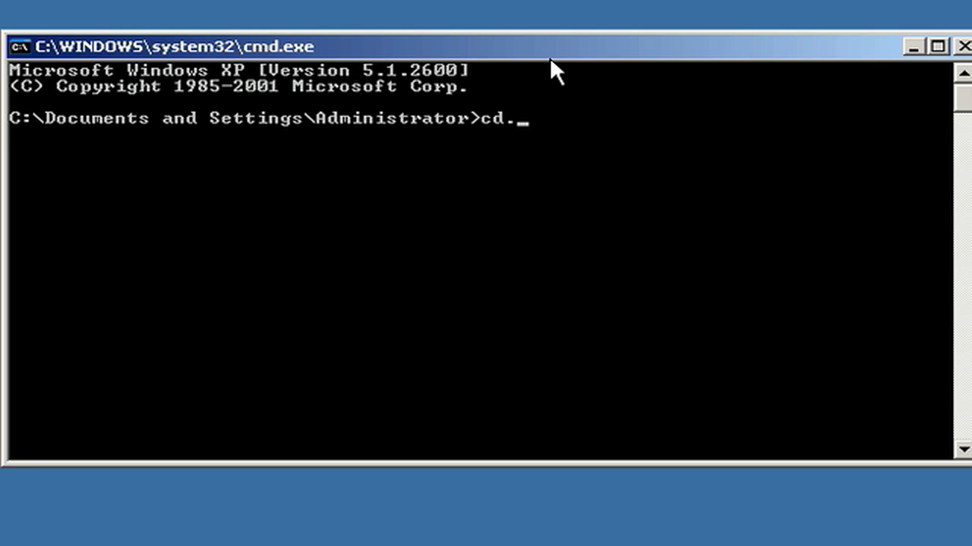
text(.)
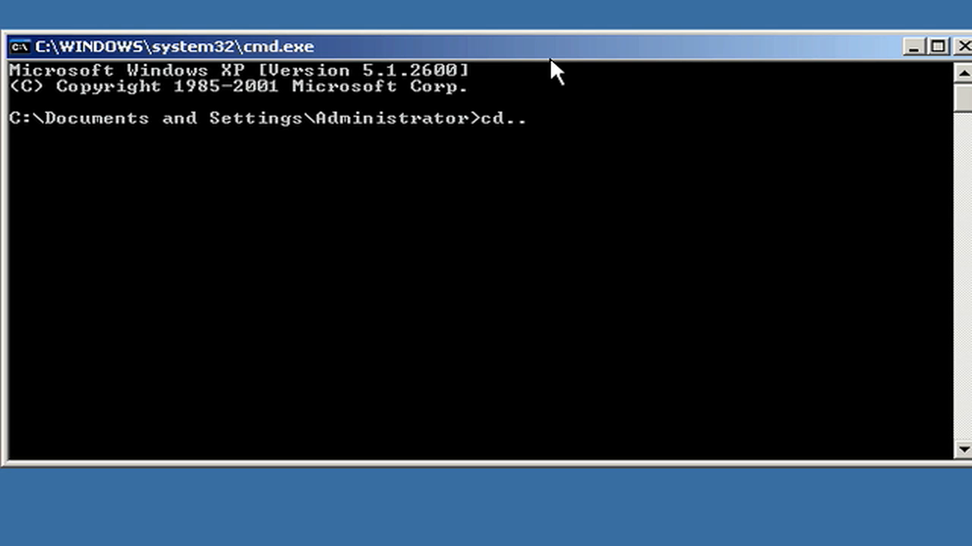
key(Return)
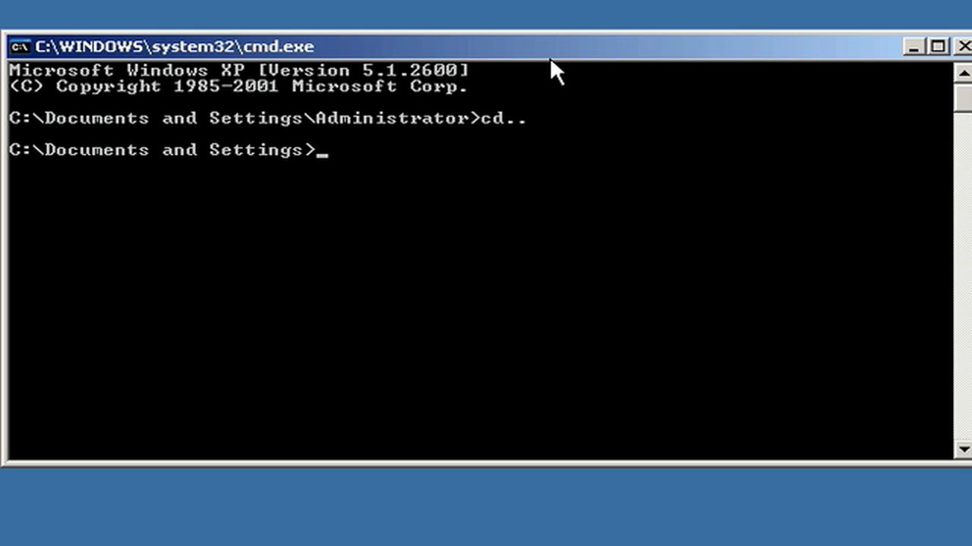
text(cd)
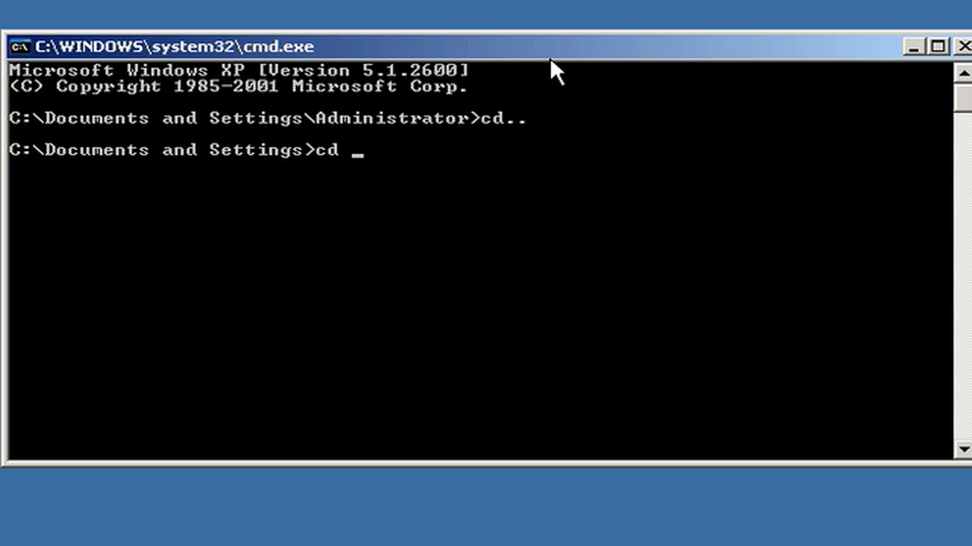
- Run cd a: to show drive A:'s current folder A:\, then start the next command
text(a)
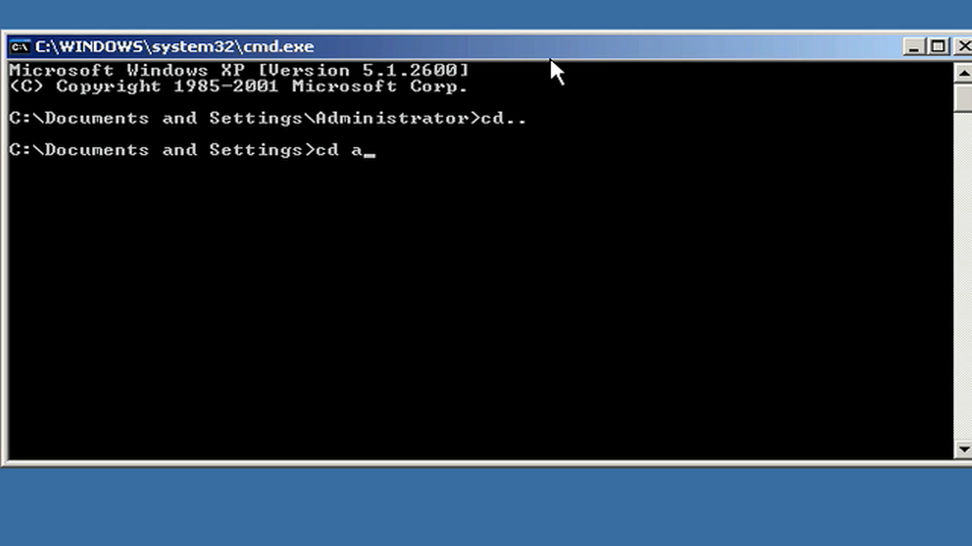
key(Return)
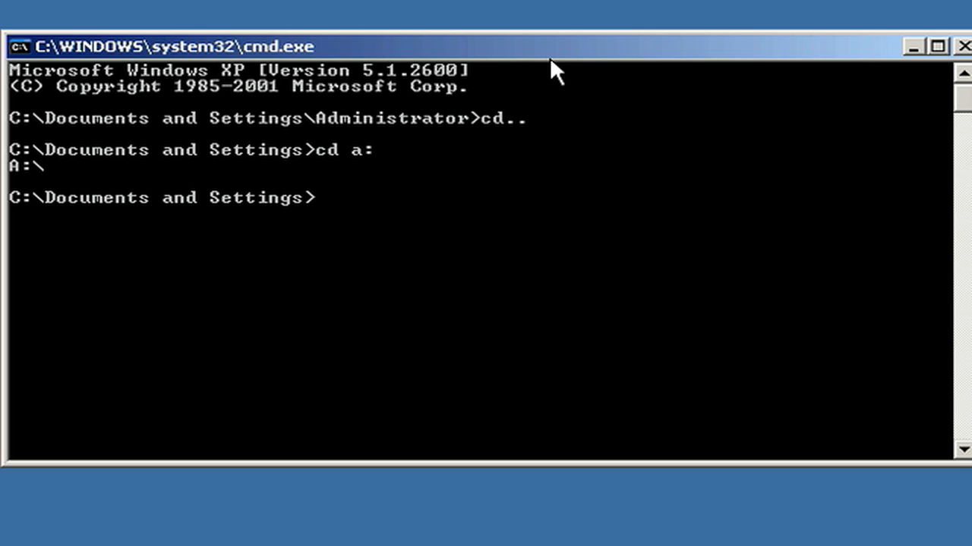
text(c)
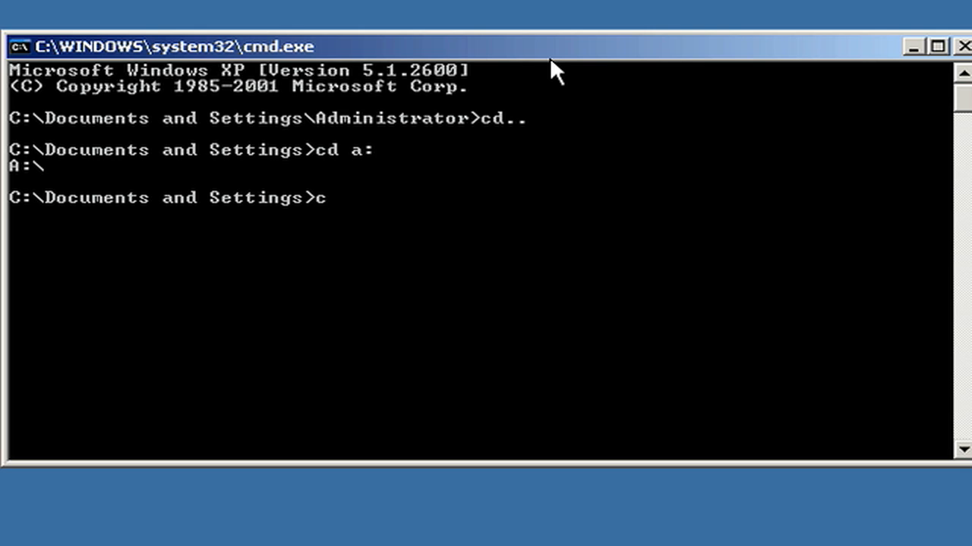
text(d..)
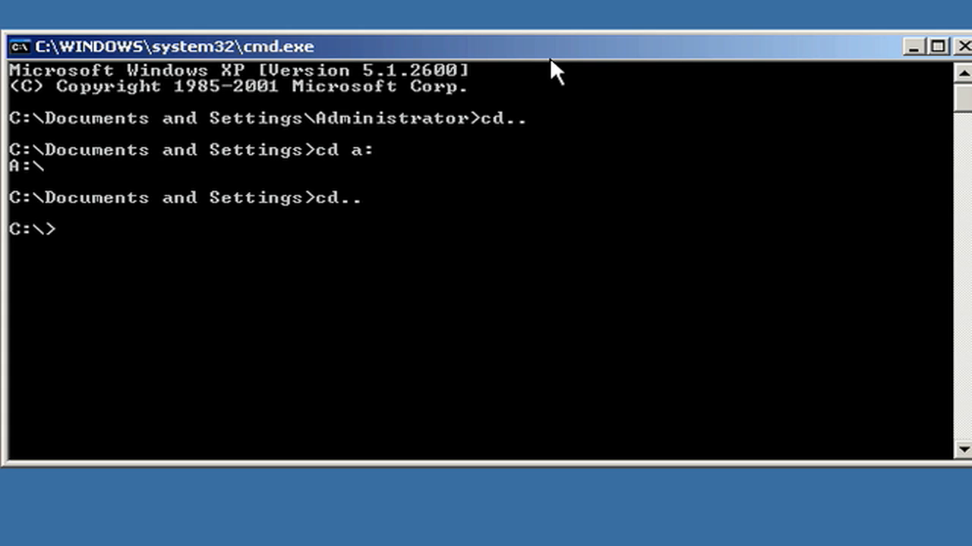
text(w)
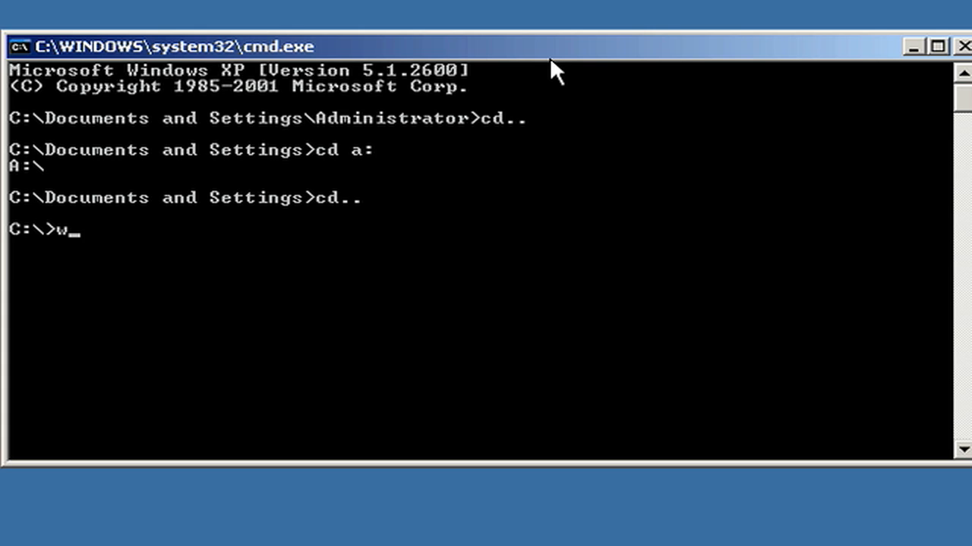
- Run winver at C:\ to show the Windows version window, then close it with OK
text(i)
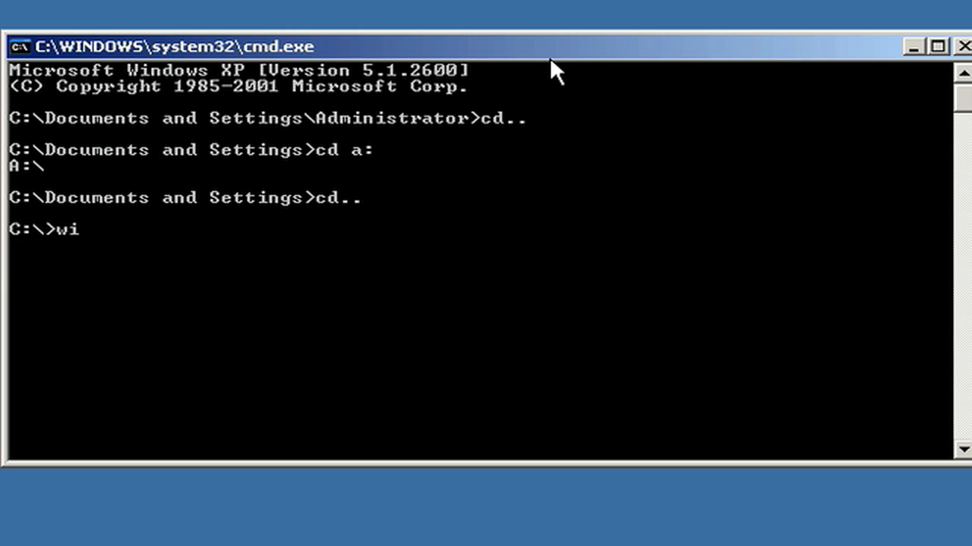
text(n)
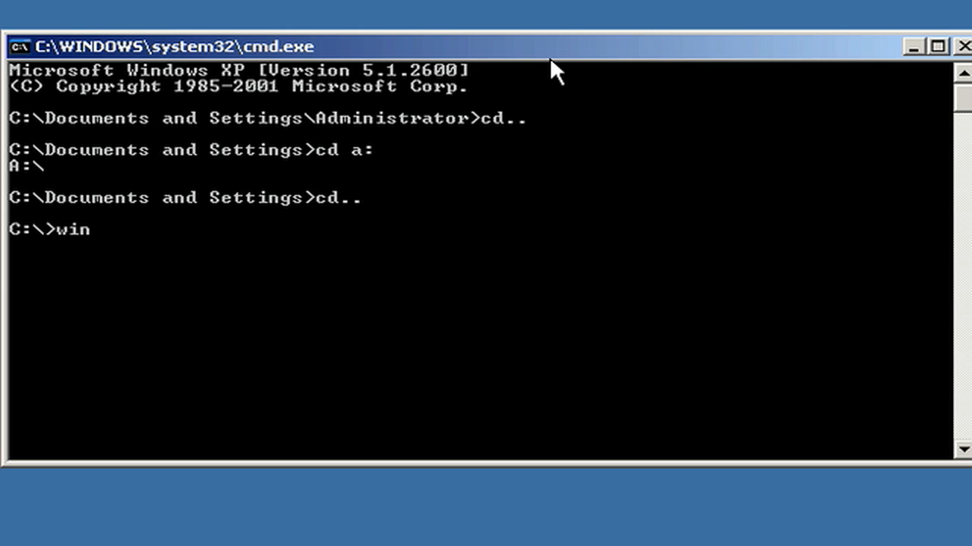
text(ver)
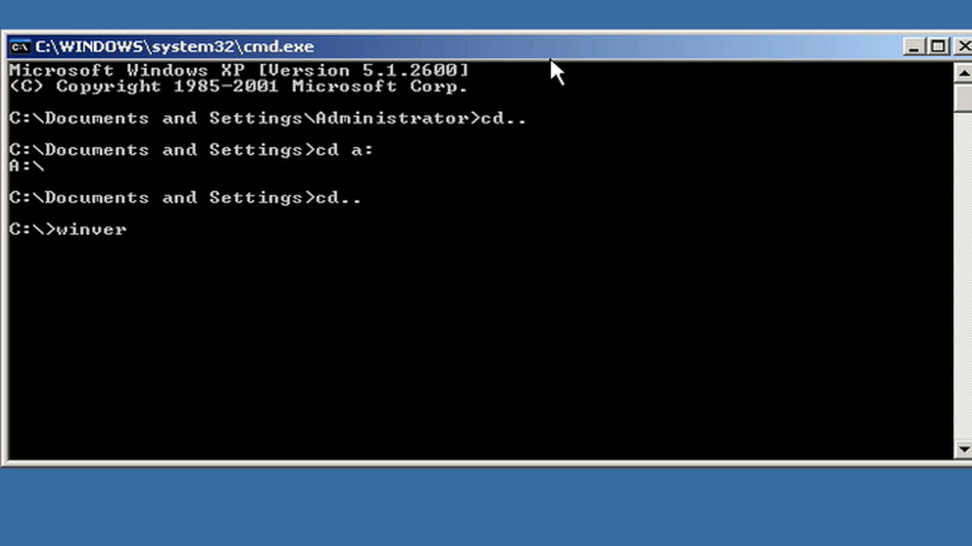
key(Return)
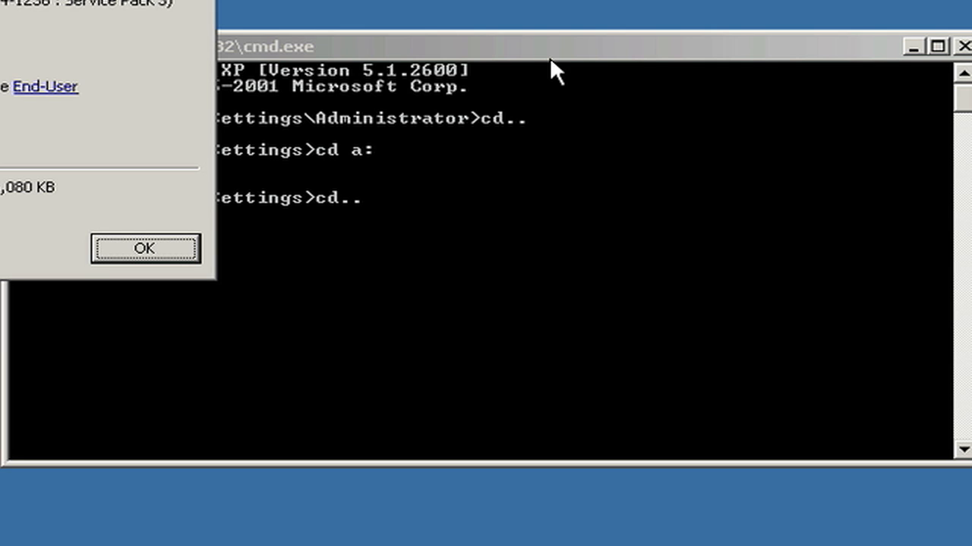
mouse_move(334, 122)
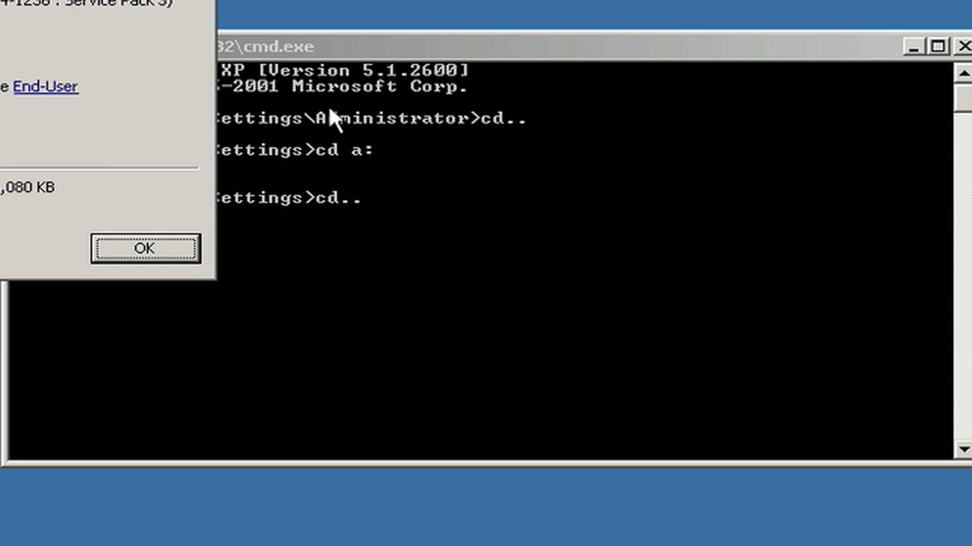
mouse_move(106, 73)
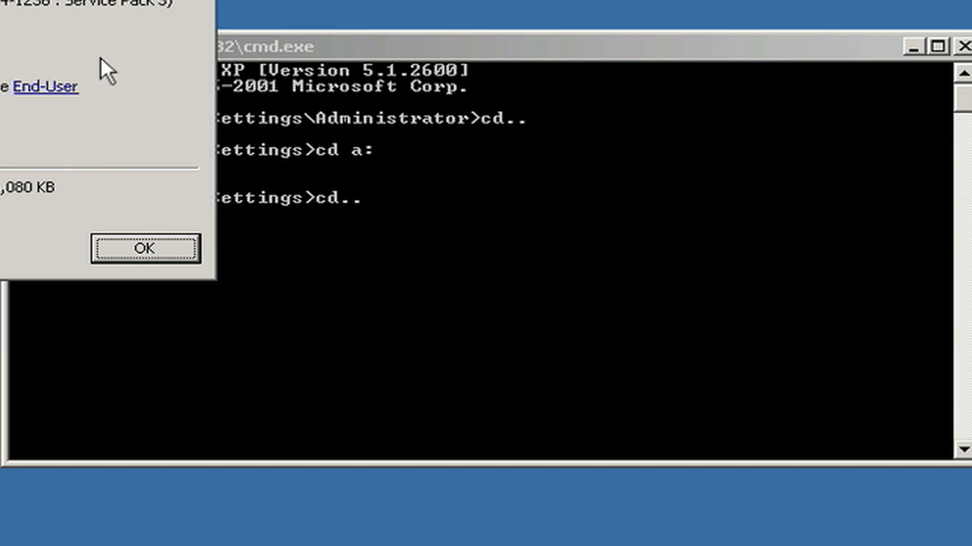
mouse_move(27, 61)
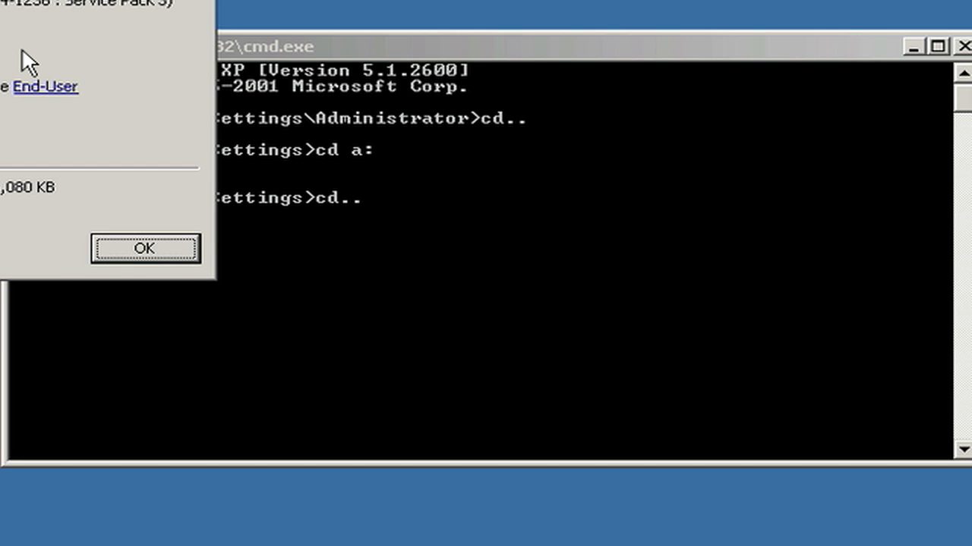
click(146, 249)
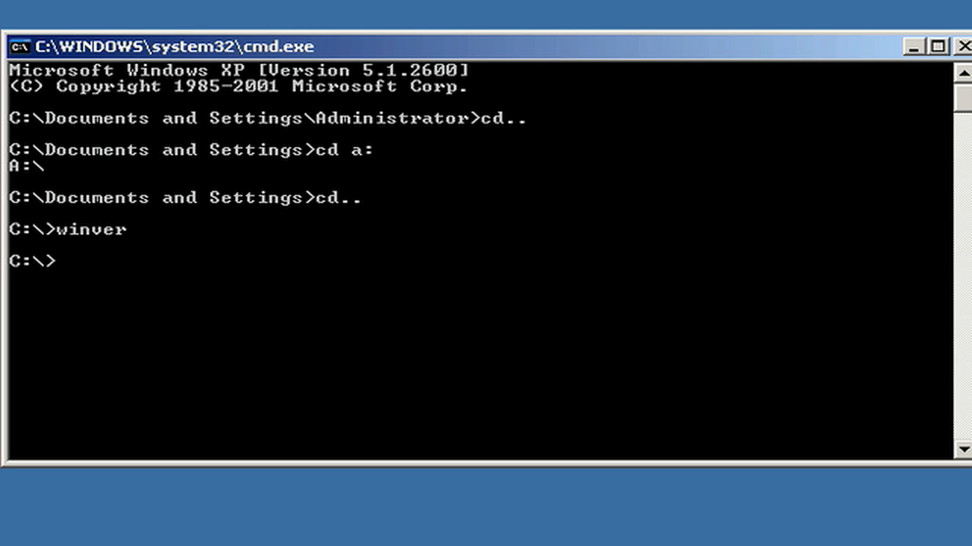
- Discard a stray md and run cd documents and settings to enter that folder
text(md)
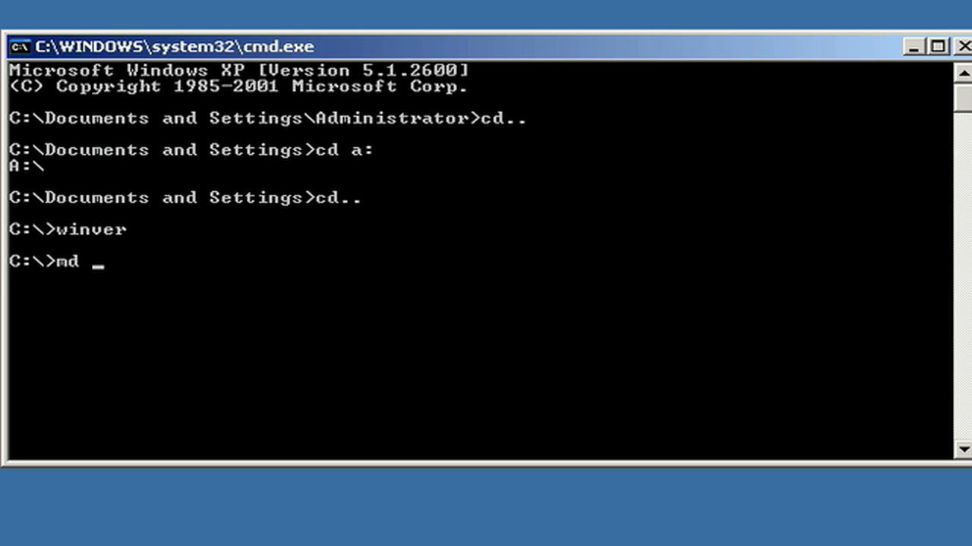
key(backspace)
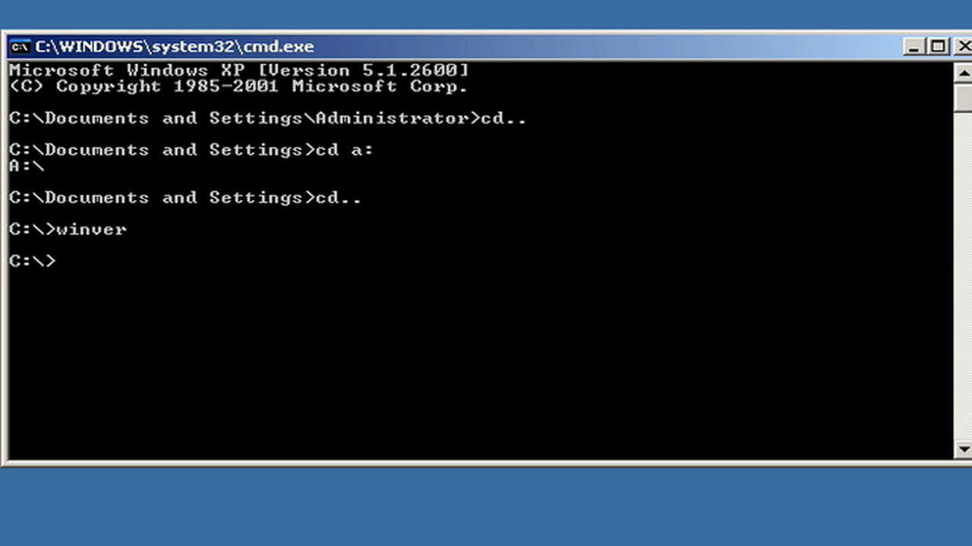
text(cd)
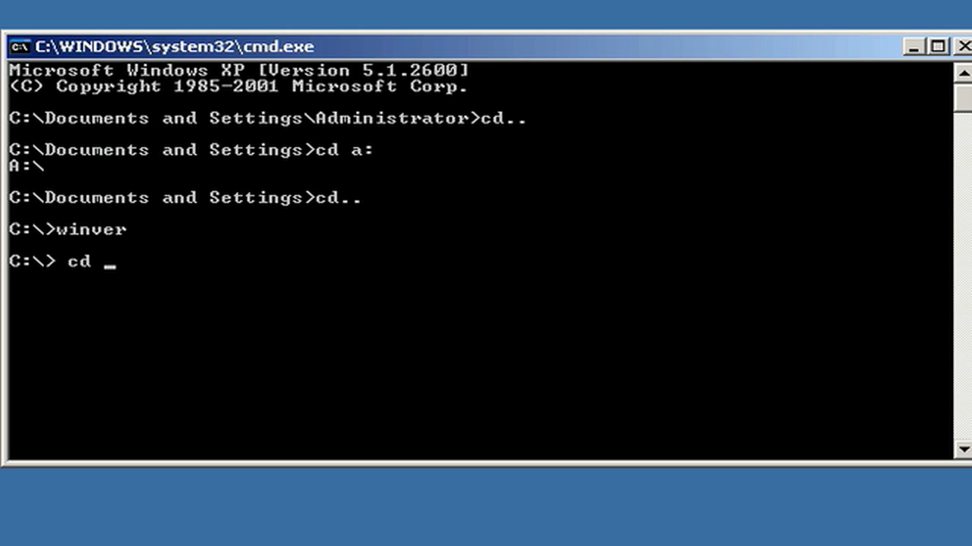
text(do)
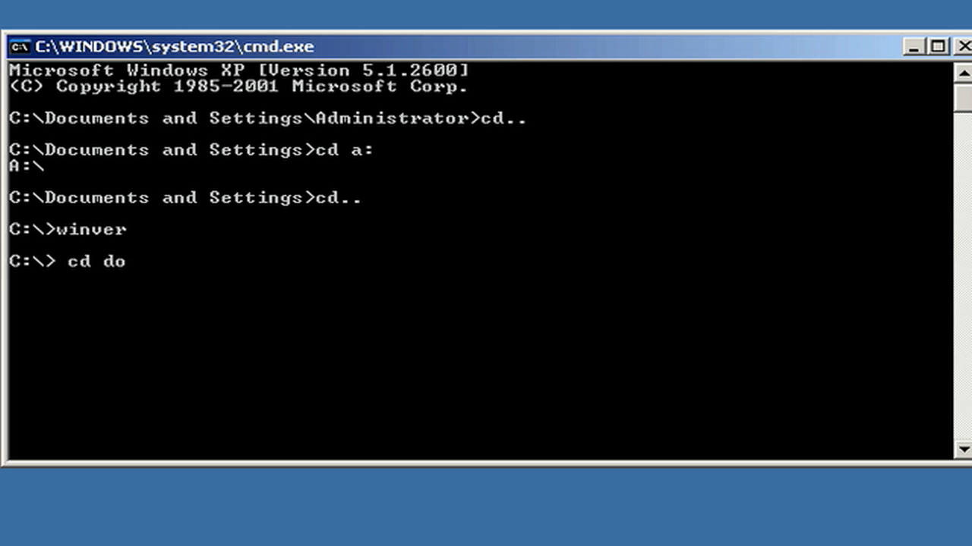
text(cumen)
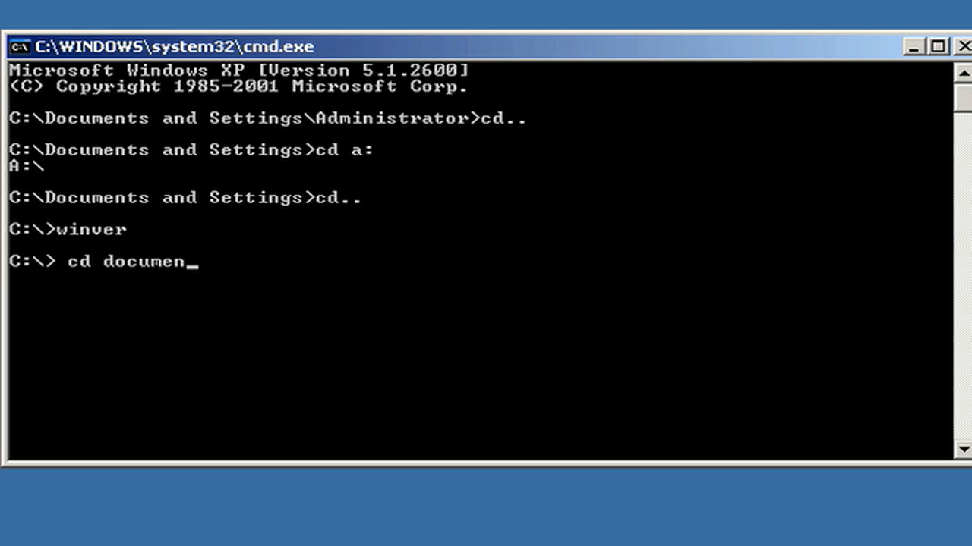
text(ts)
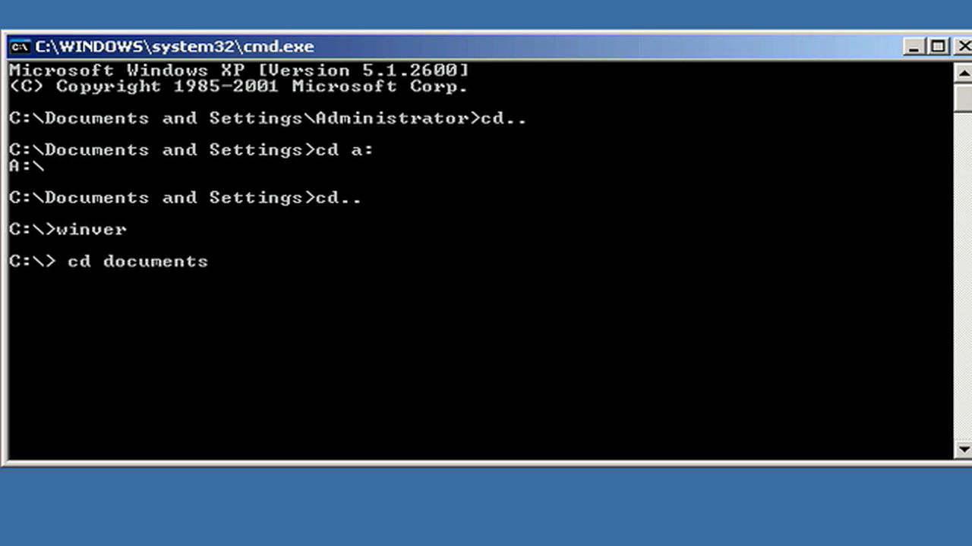
text(a)
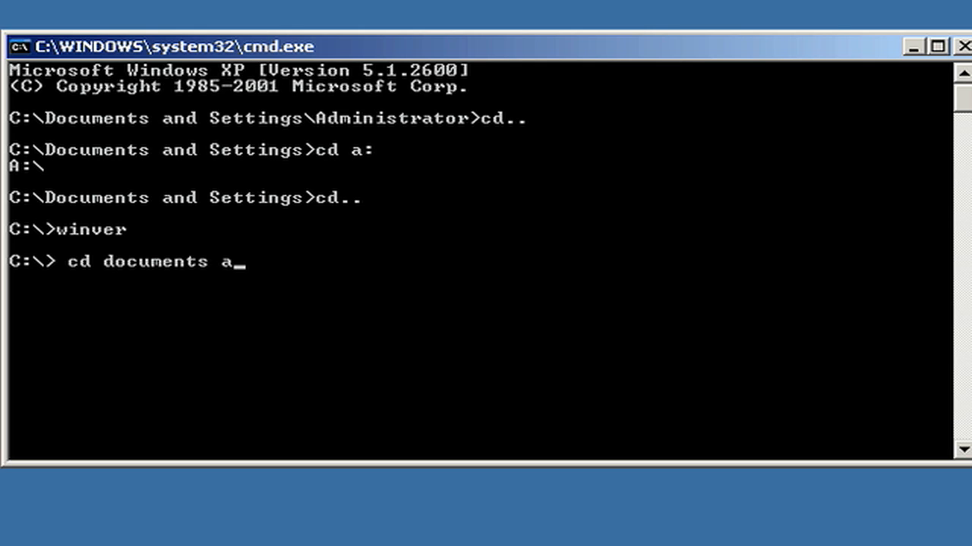
text(nd)
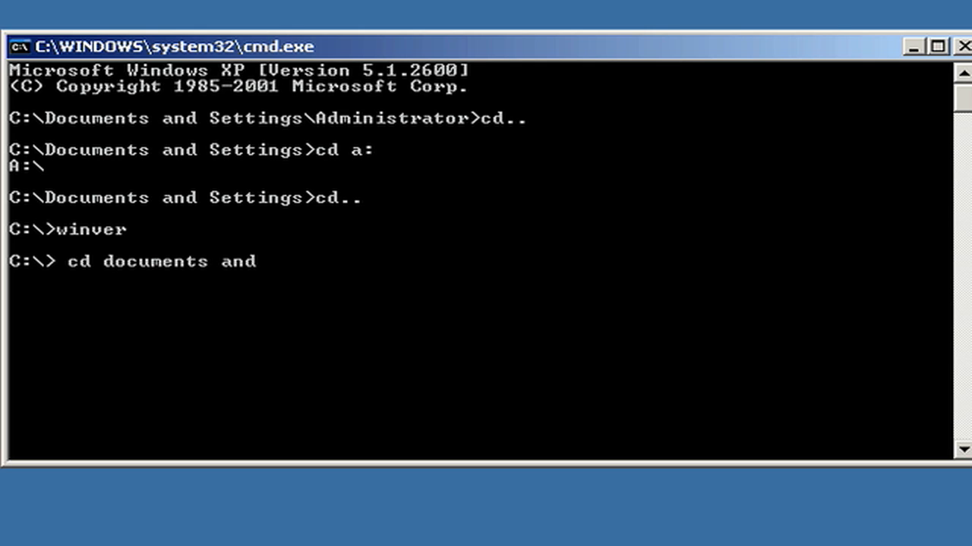
text(s)
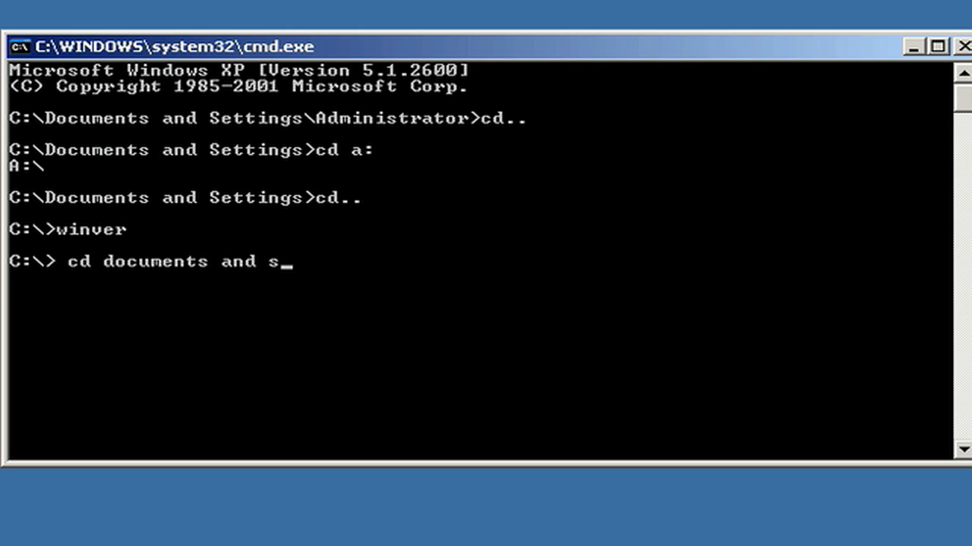
text(ett)
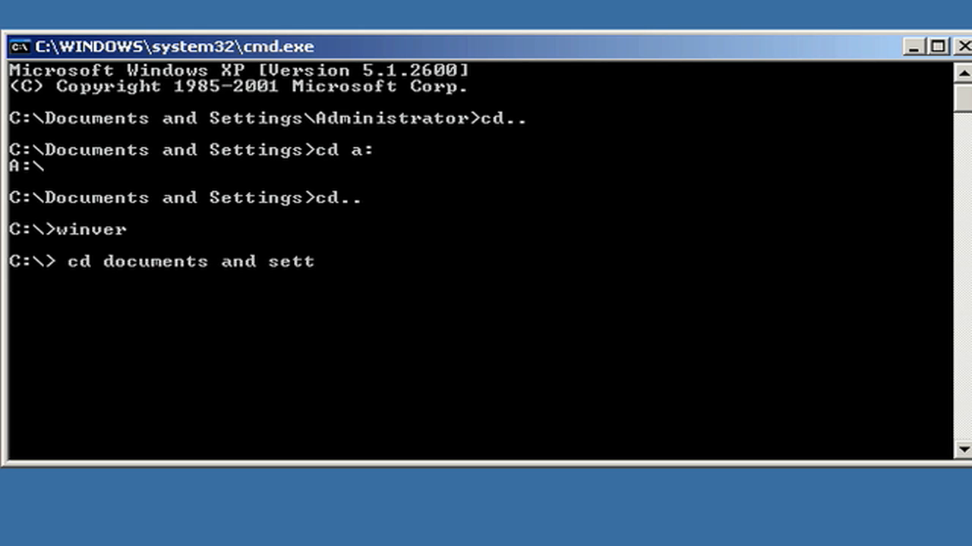
text(ing)
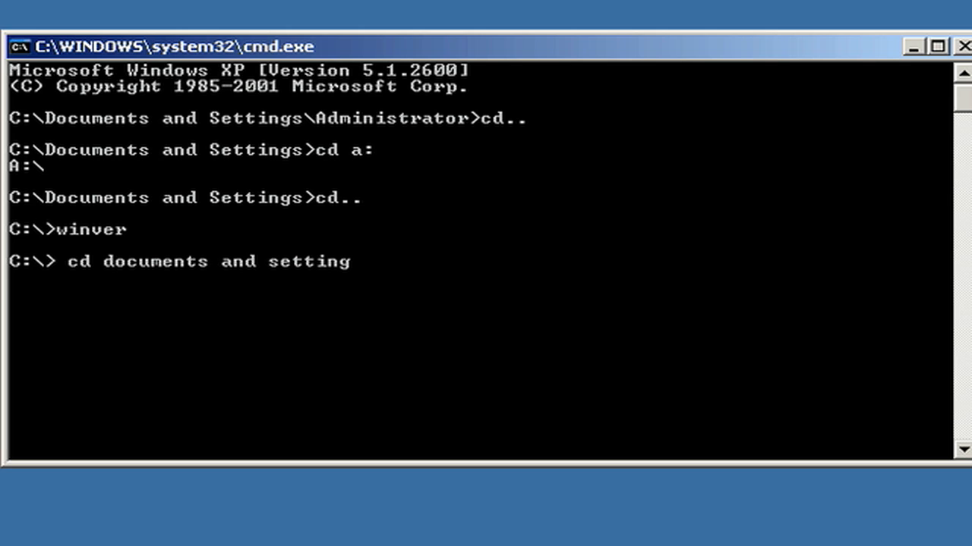
key(Return)
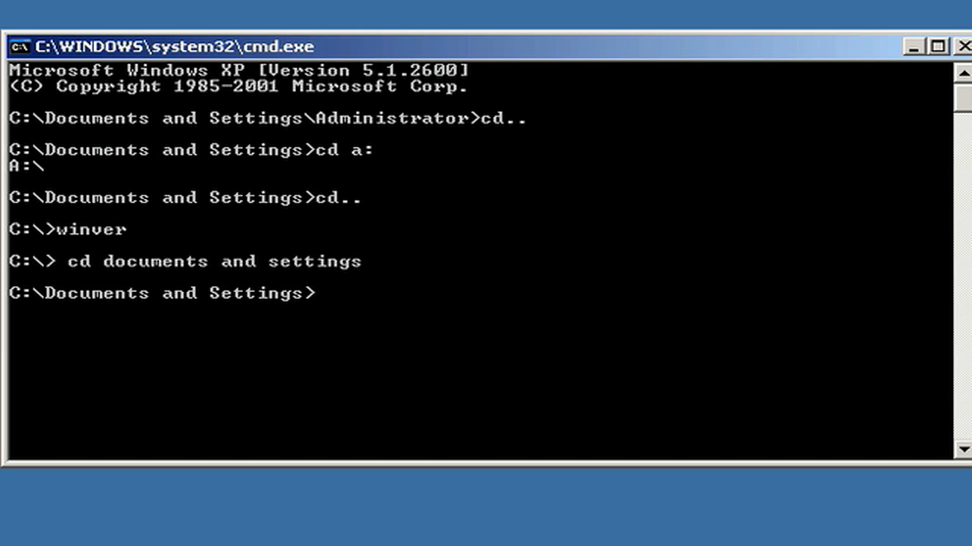
- Enter cd users, an attempt that will report the path cannot be found
text(cd)
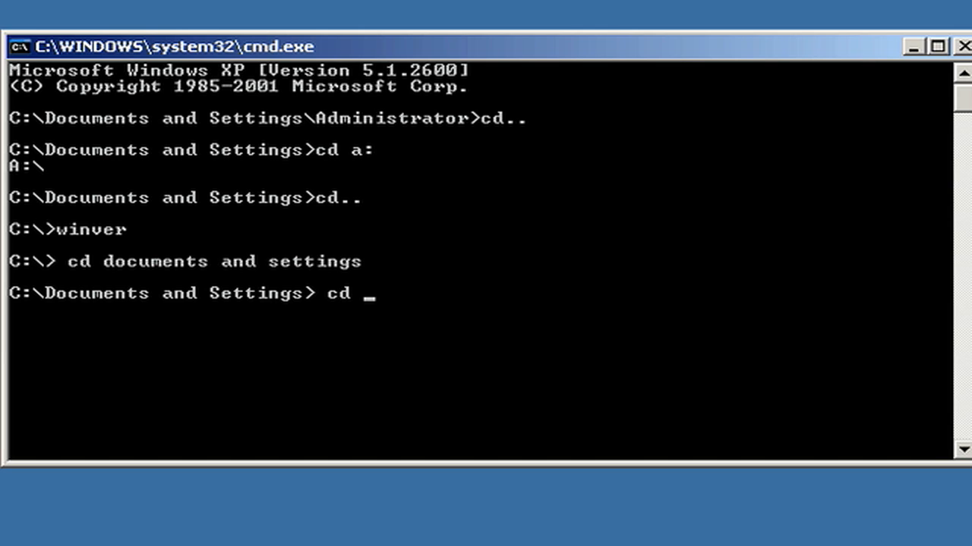
text(u)
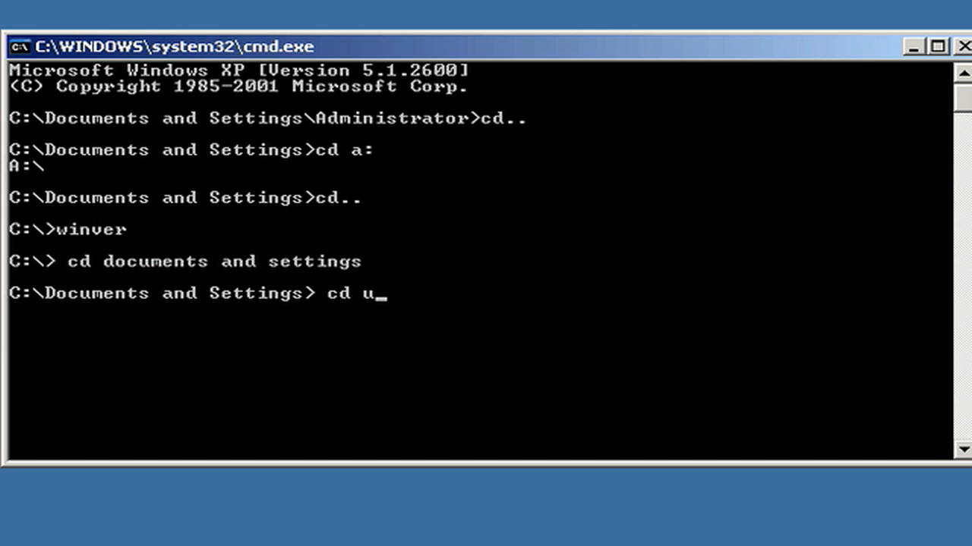
text(sers)
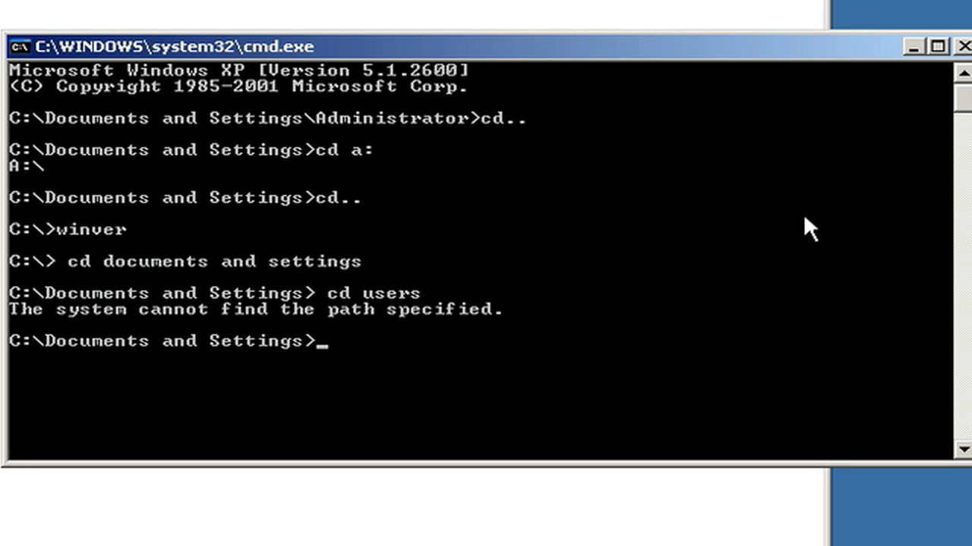
- Run a mistyped cd.. that fails, erase a stray v, and enter cd.. again to reach C:\
text(c)
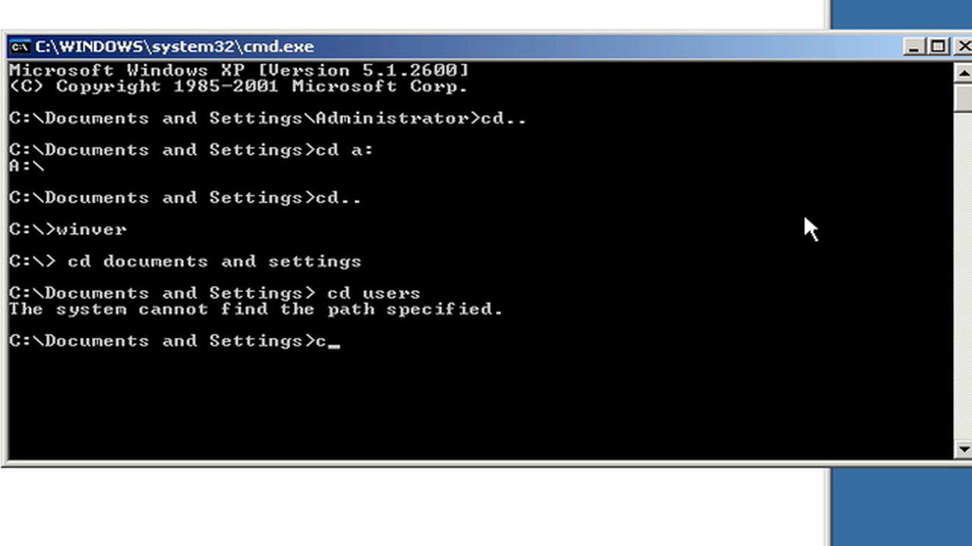
text(d..)
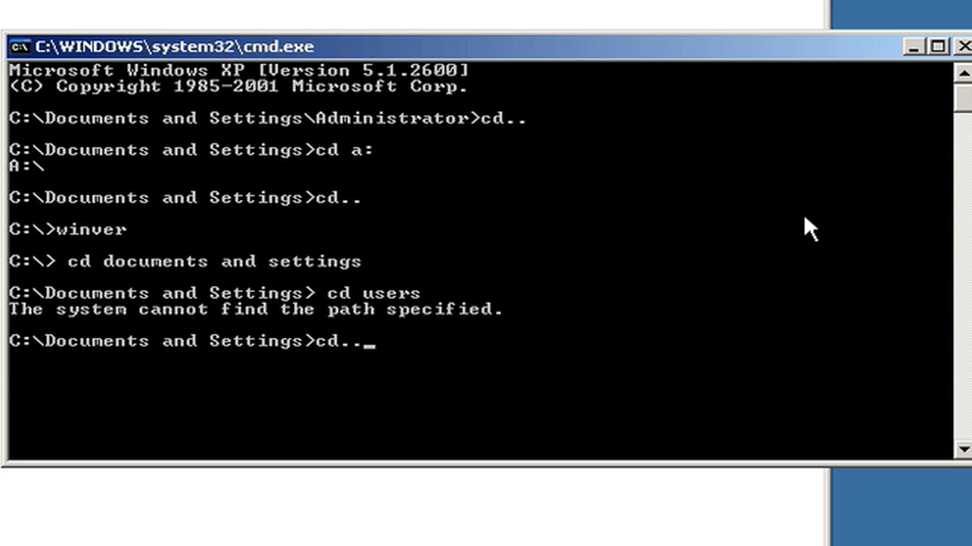
key(Return)
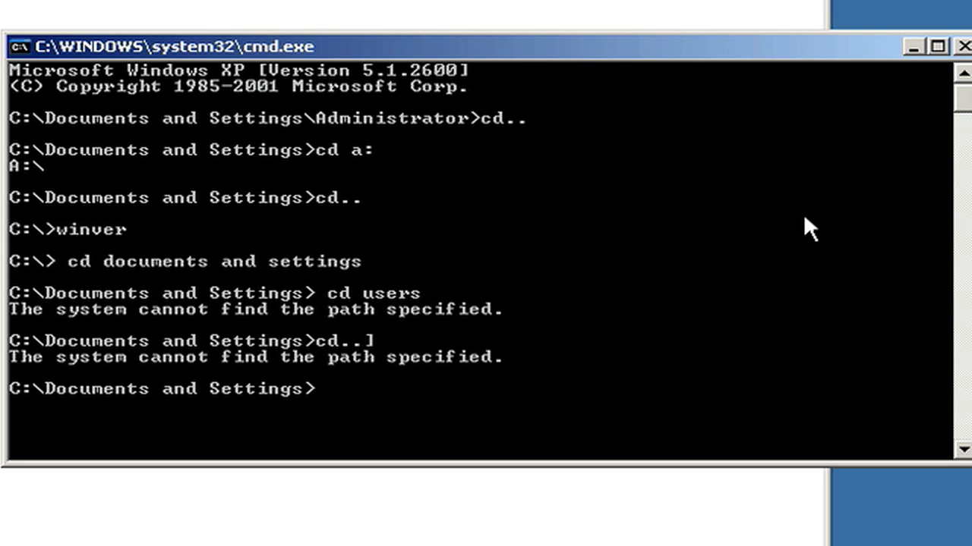
text(v)
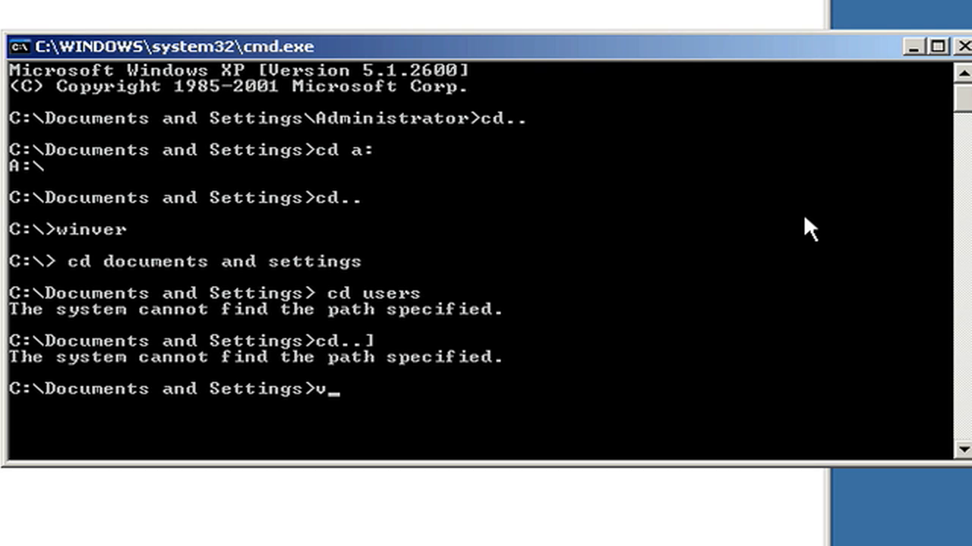
key(Backspace)
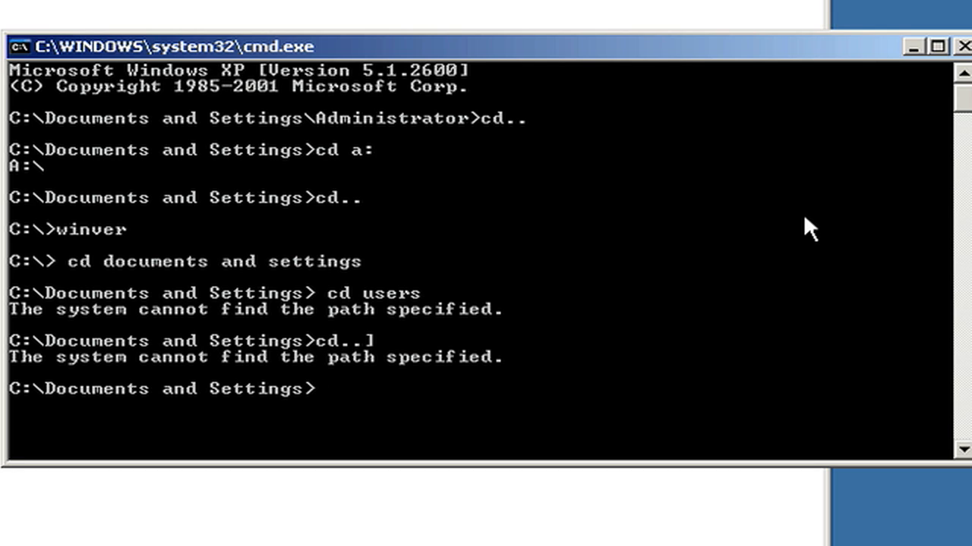
text(c)
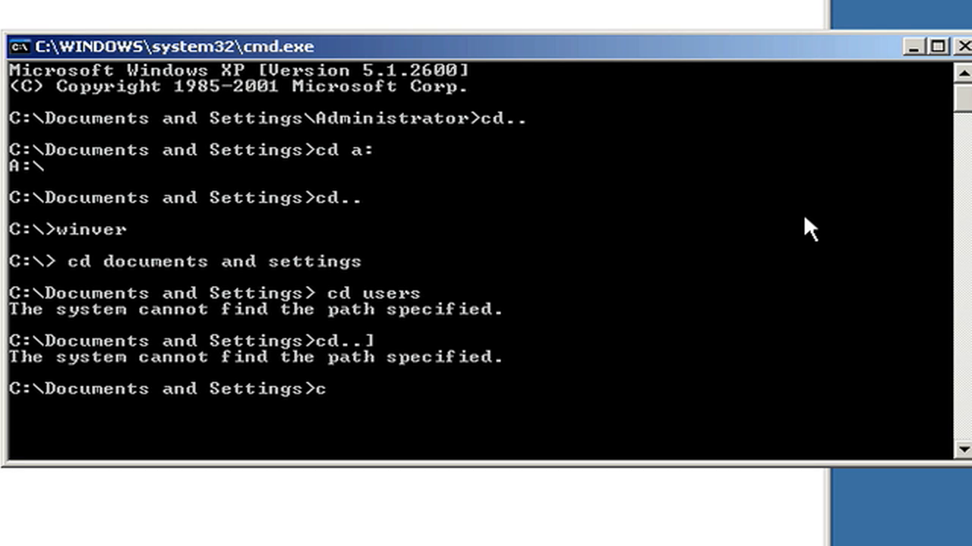
text(d)
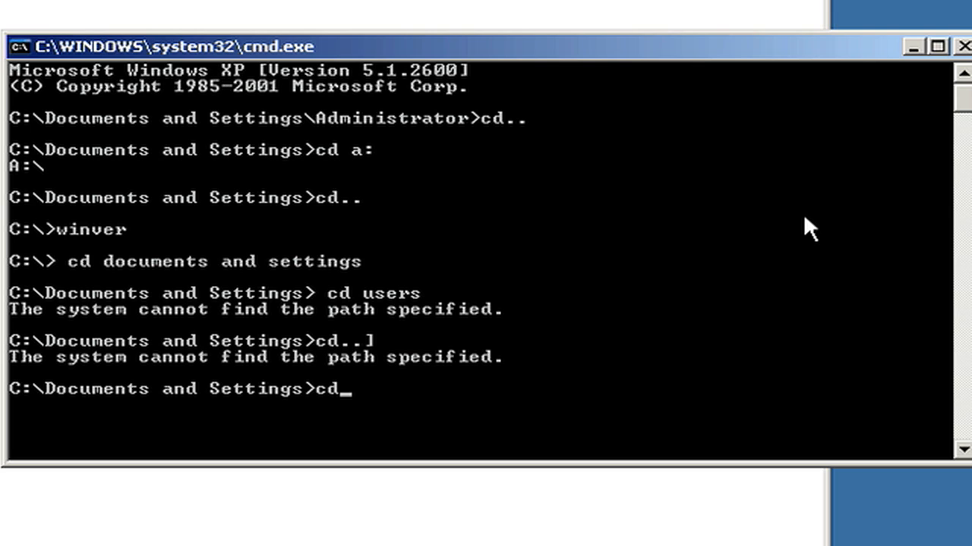
text(..)
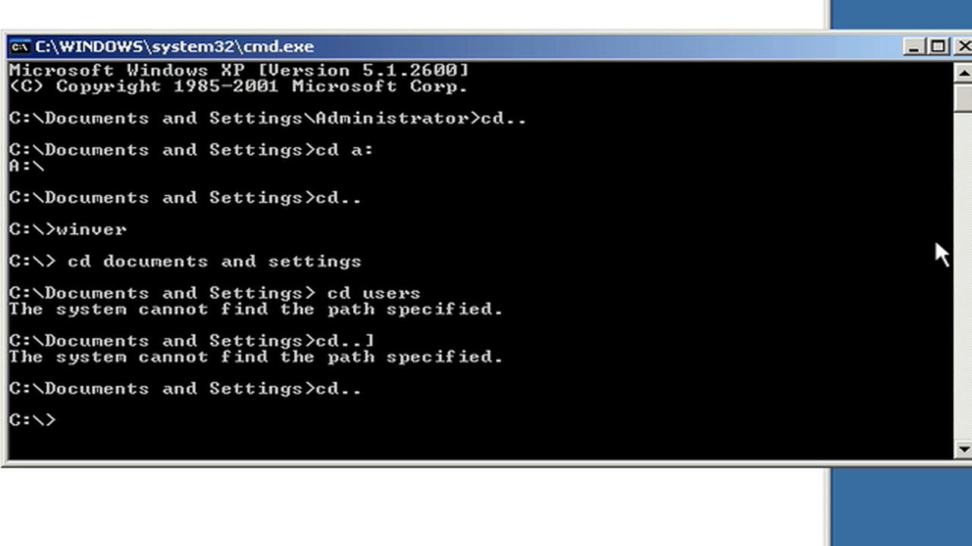
- Create a new folder named snakes at the C:\ root with md snakes
text(m)
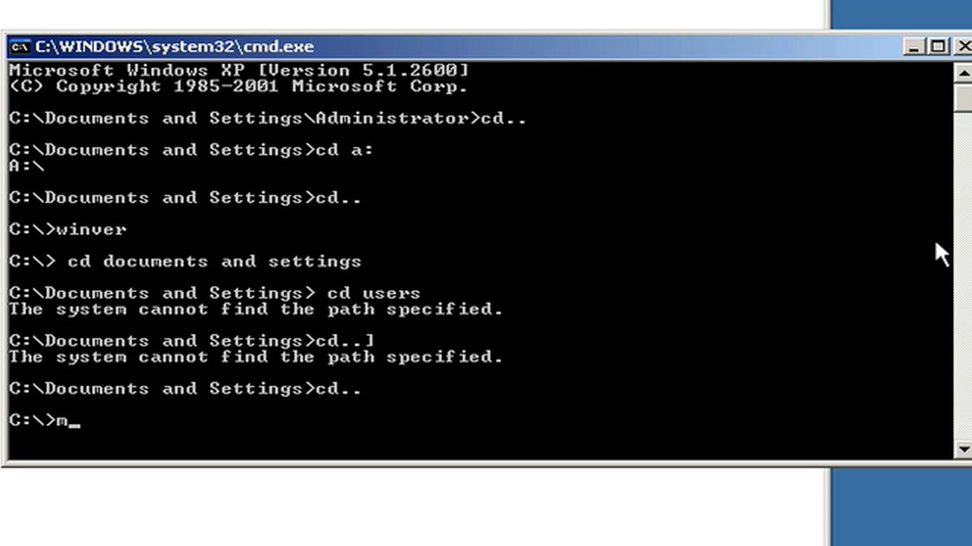
text(d)
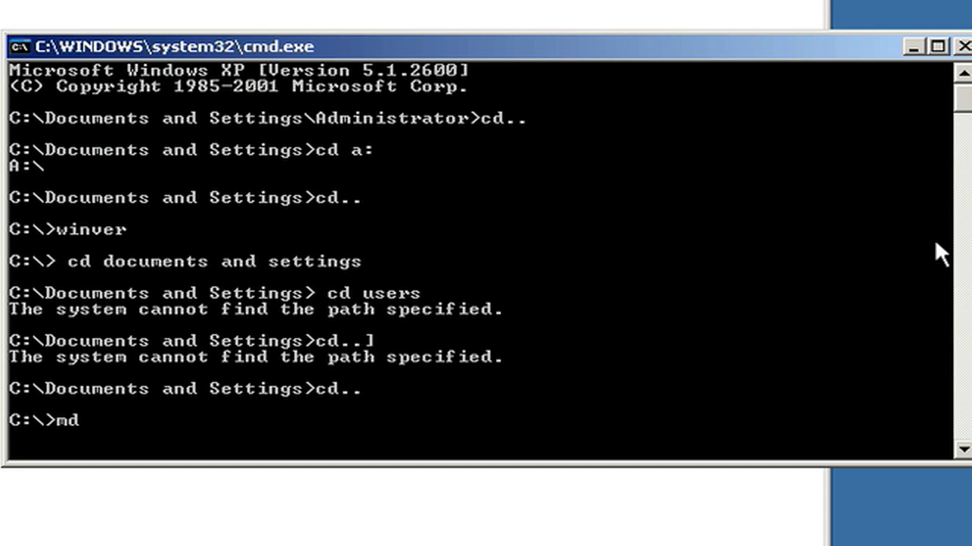
text(s)
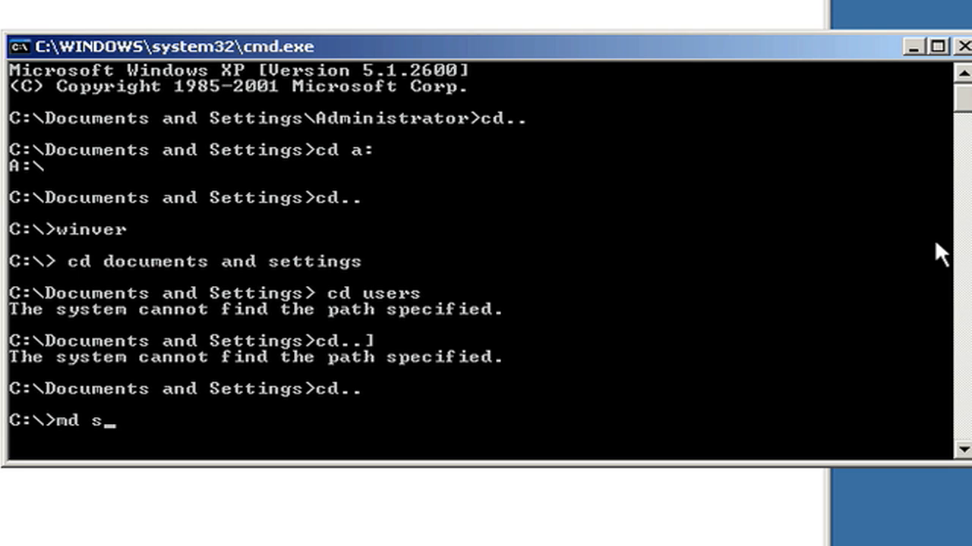
text(na)
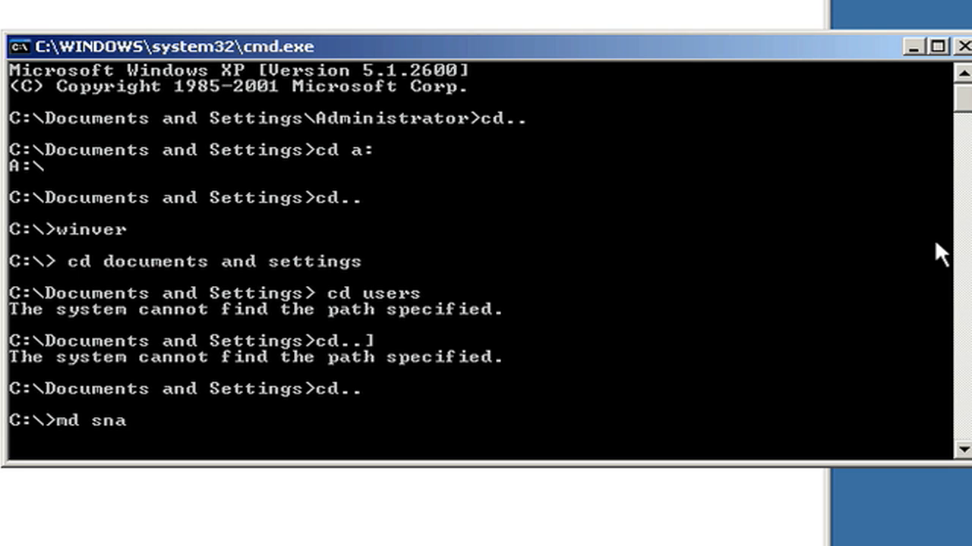
text(ke)
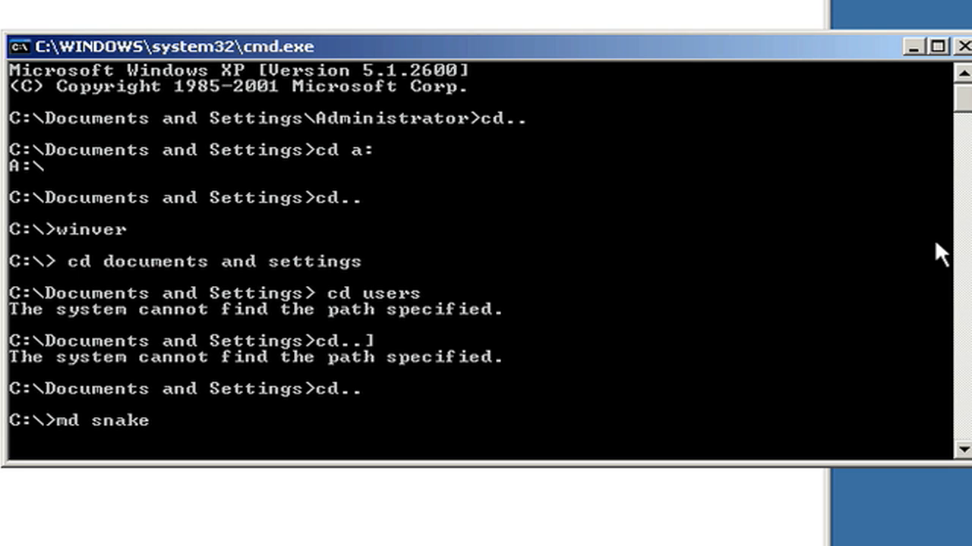
text(s)
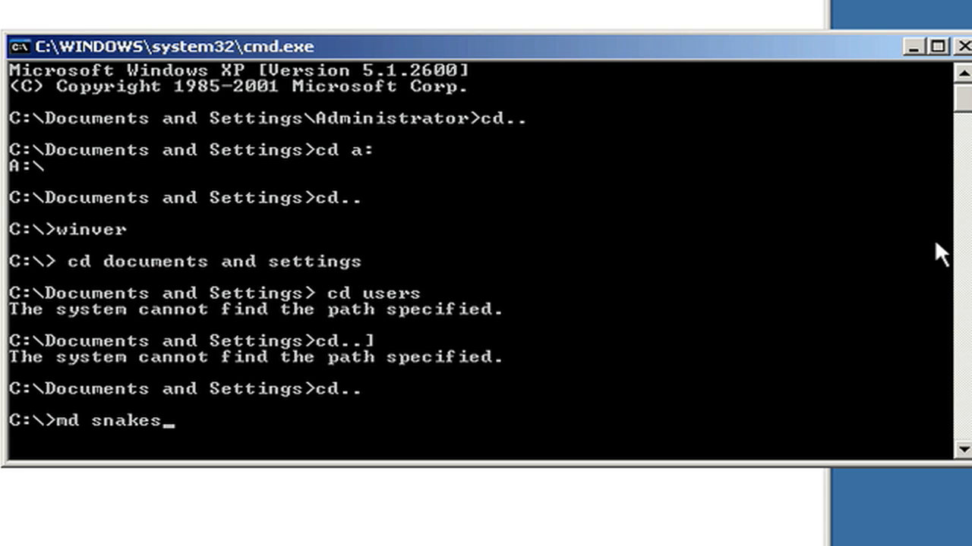
key(Return)
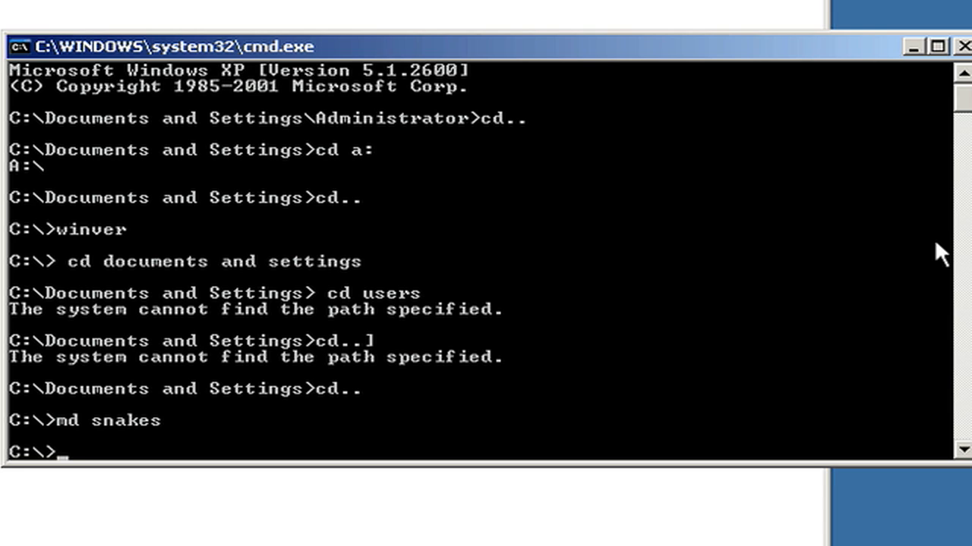
mouse_move(535, 250)
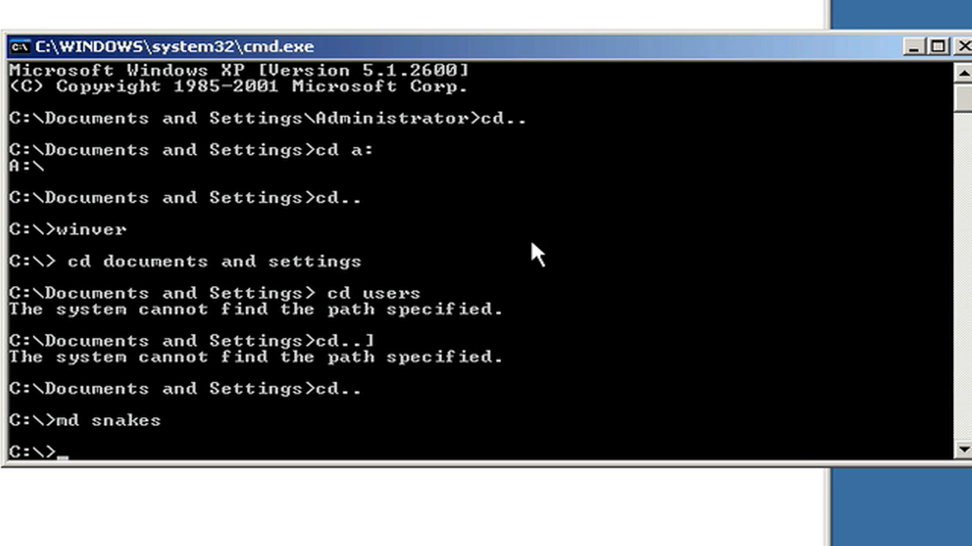
mouse_move(322, 220)
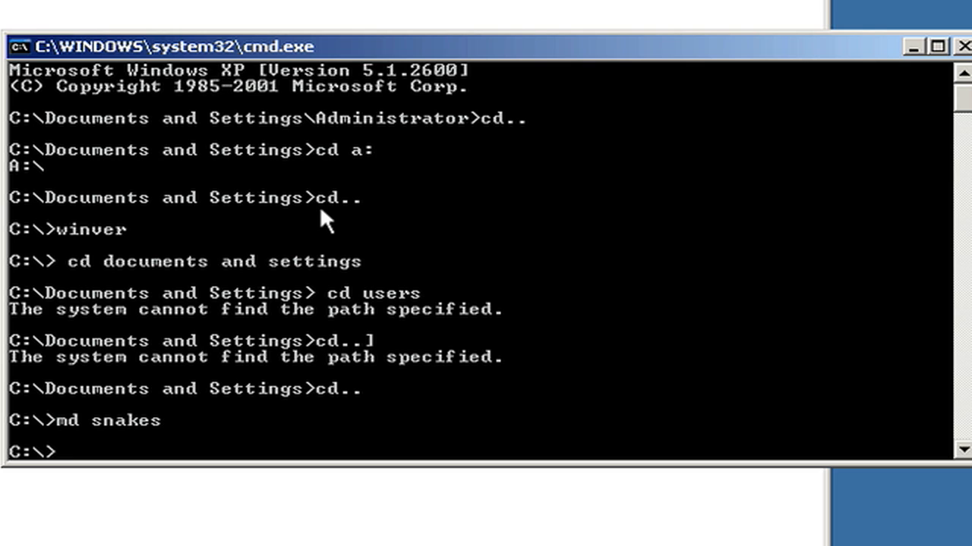
- Change into the new C:\snakes folder with cd snakes, then start the next command
text(c)
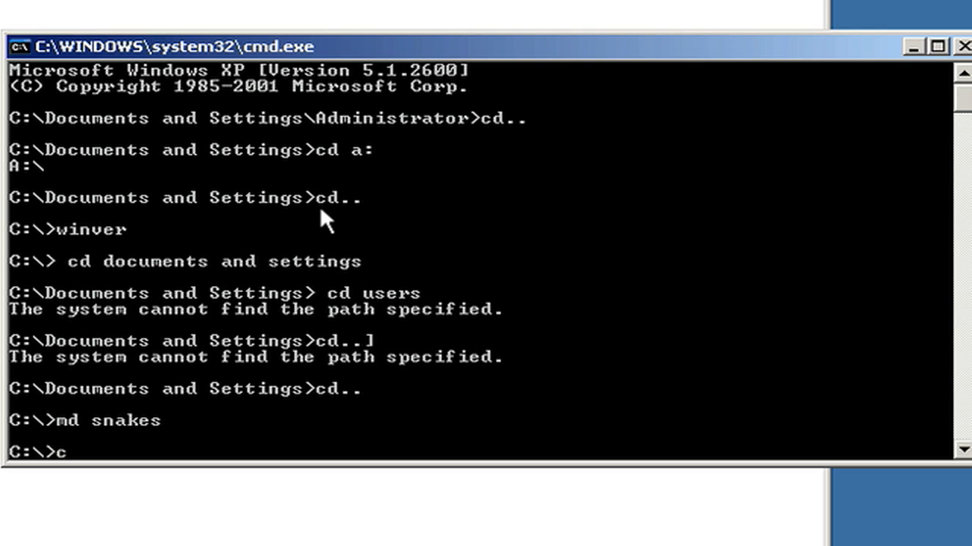
text(d)
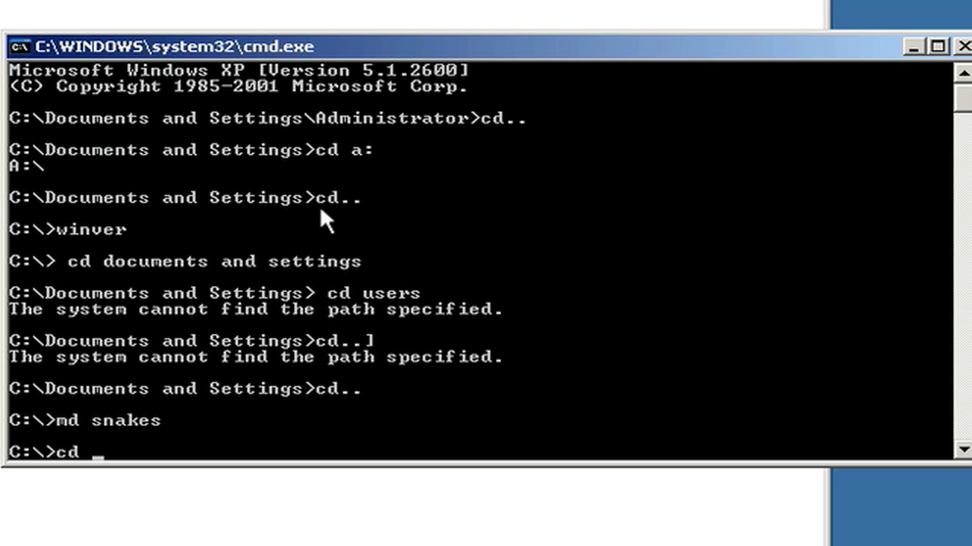
text(s)
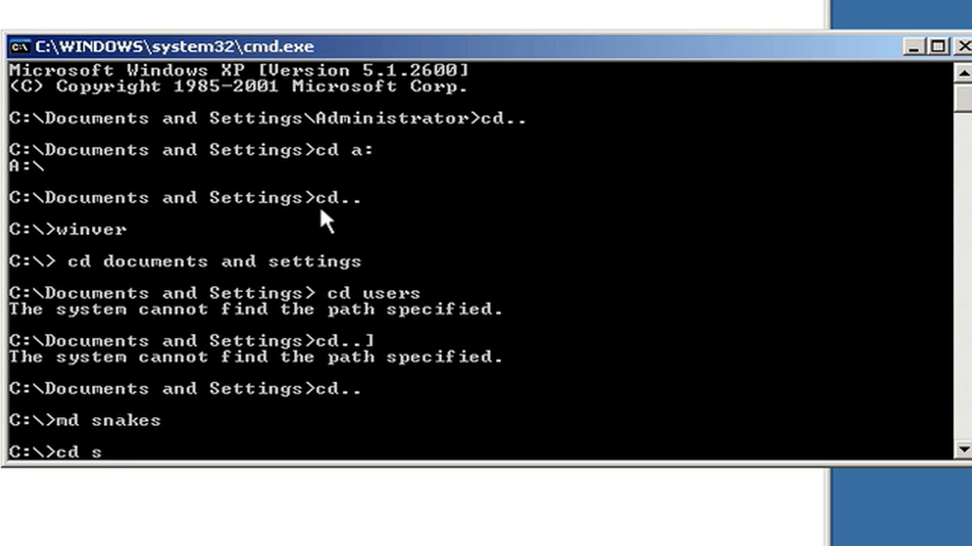
text(na)
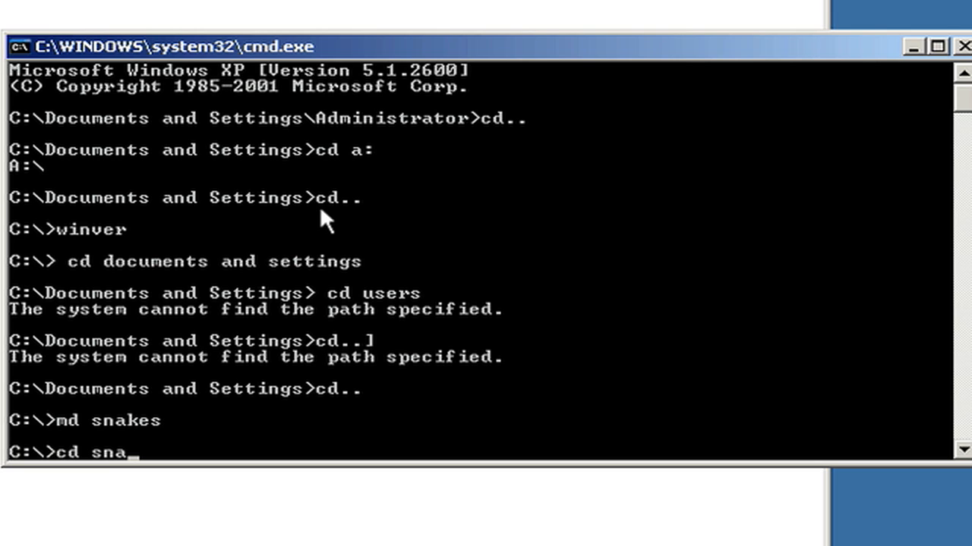
text(kes)
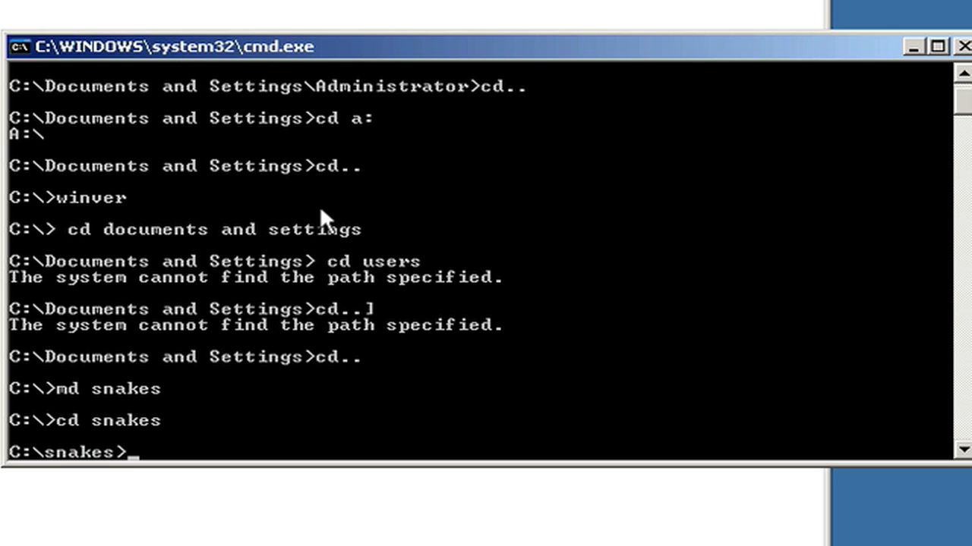
text(c)
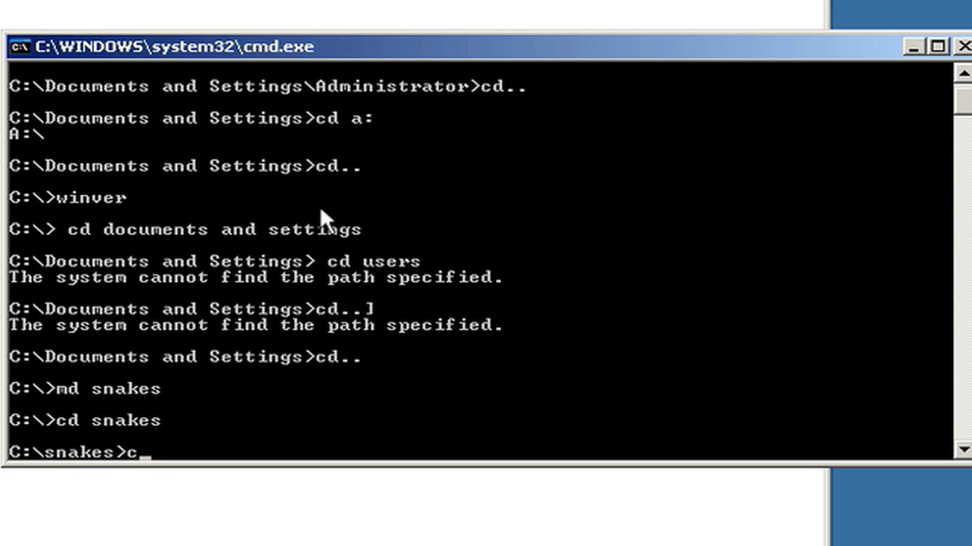
- Run cls to clear all earlier output, leaving only the C:\snakes prompt
text(l)
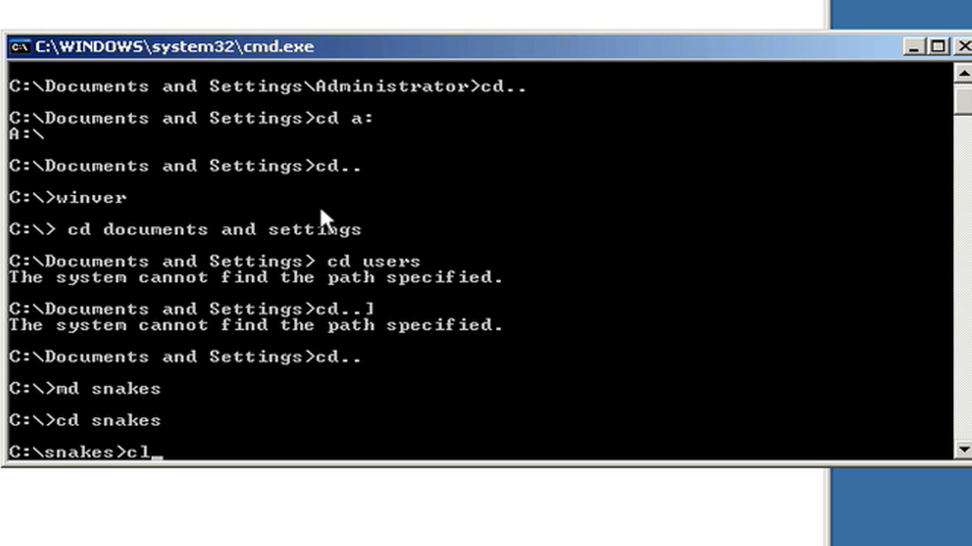
text(s)
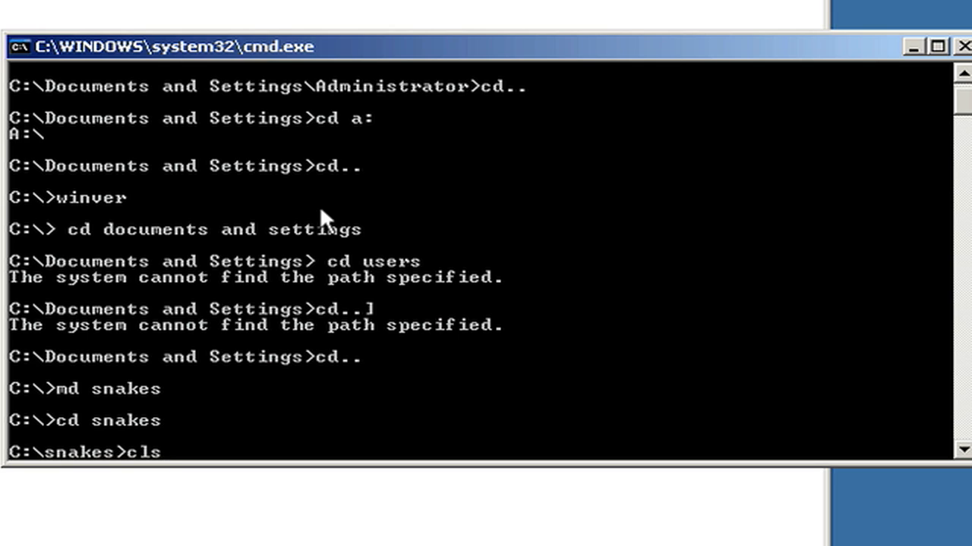
key(Return)
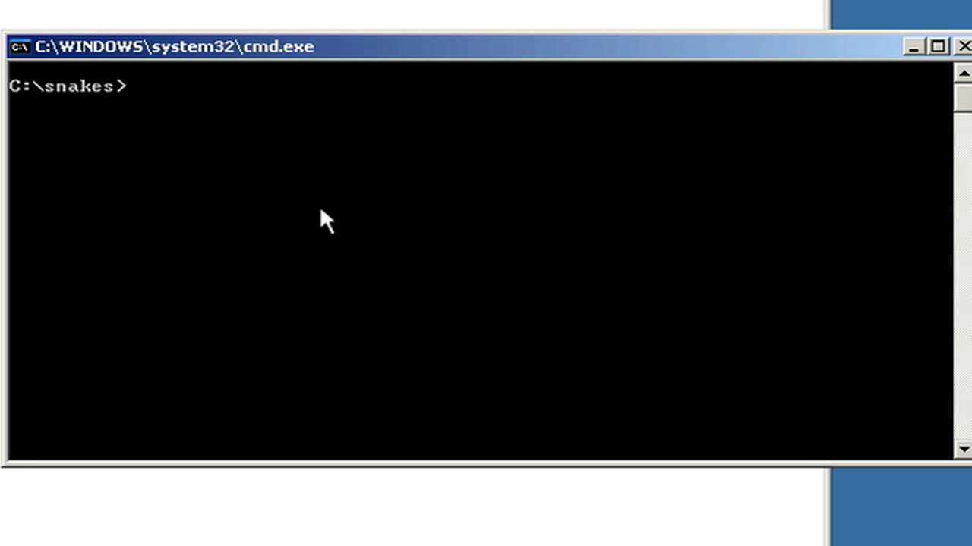